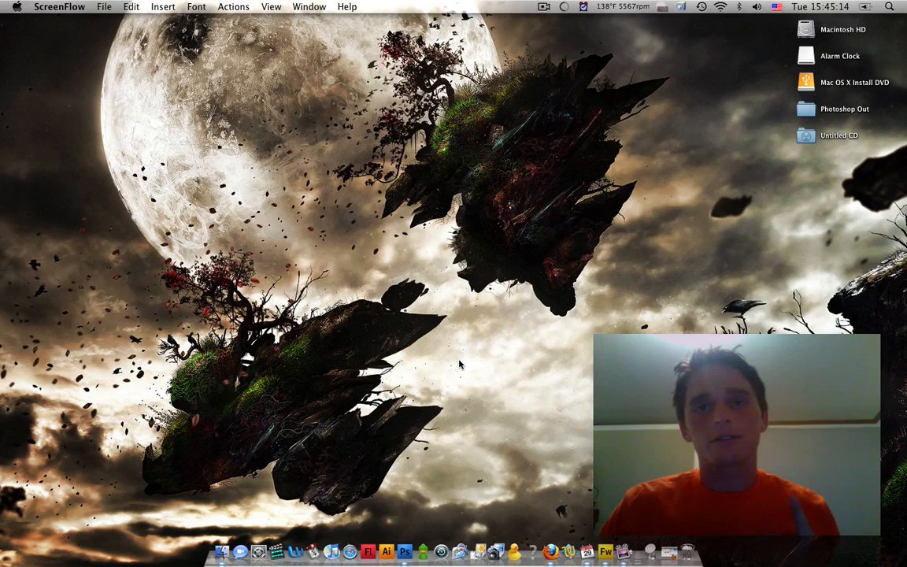
{"action": "mouse_move", "coordinate": [403, 547]}
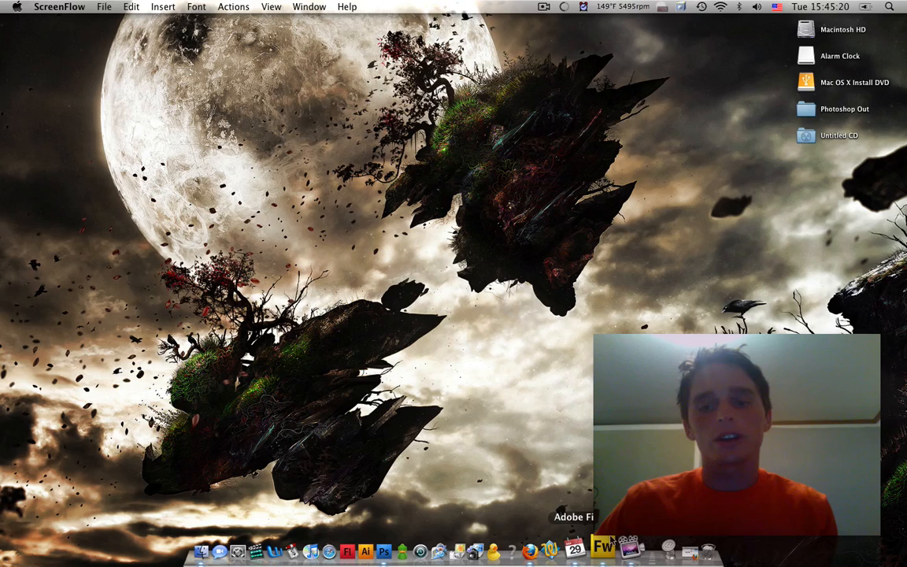
{"action": "mouse_move", "coordinate": [421, 549]}
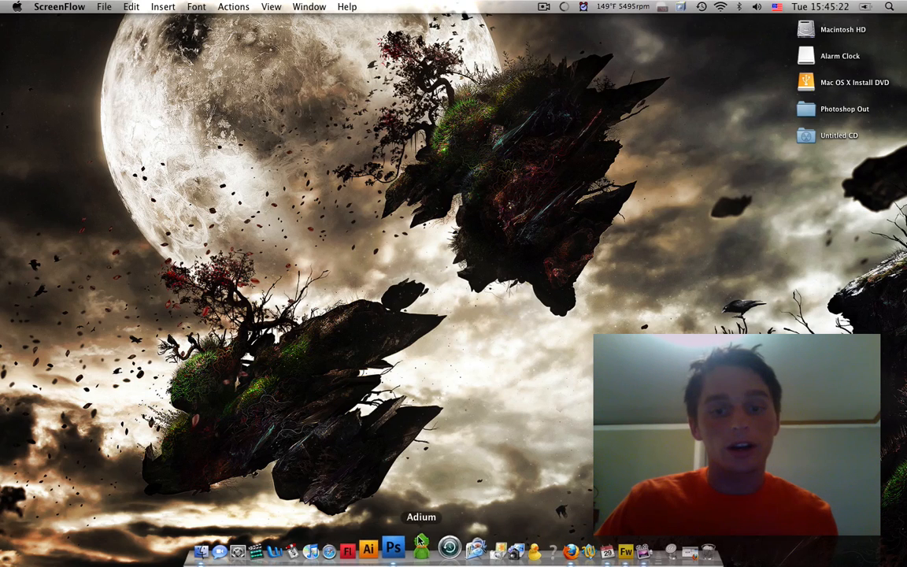
{"action": "mouse_move", "coordinate": [408, 546]}
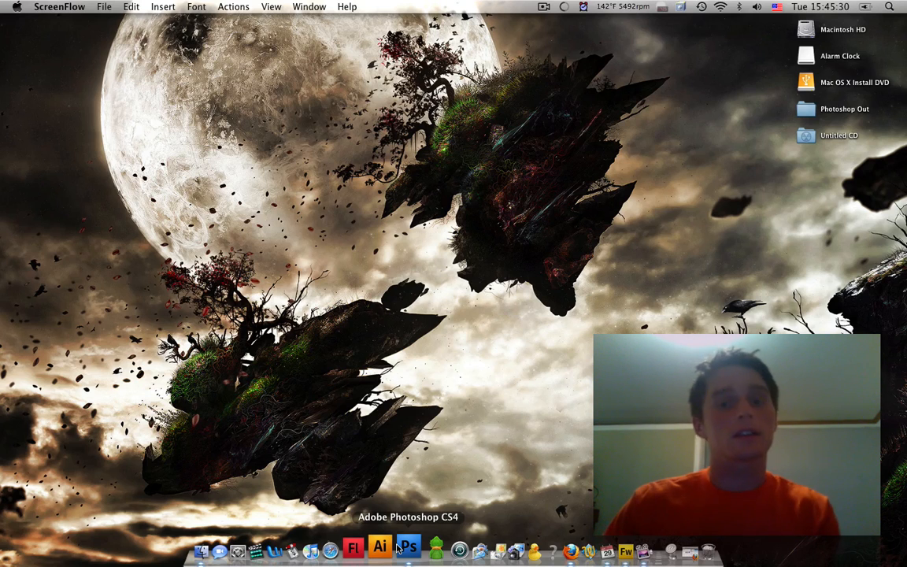
Launch Photoshop and create an 800 × 600 web document filled solid black
{"action": "left_click", "coordinate": [408, 546]}
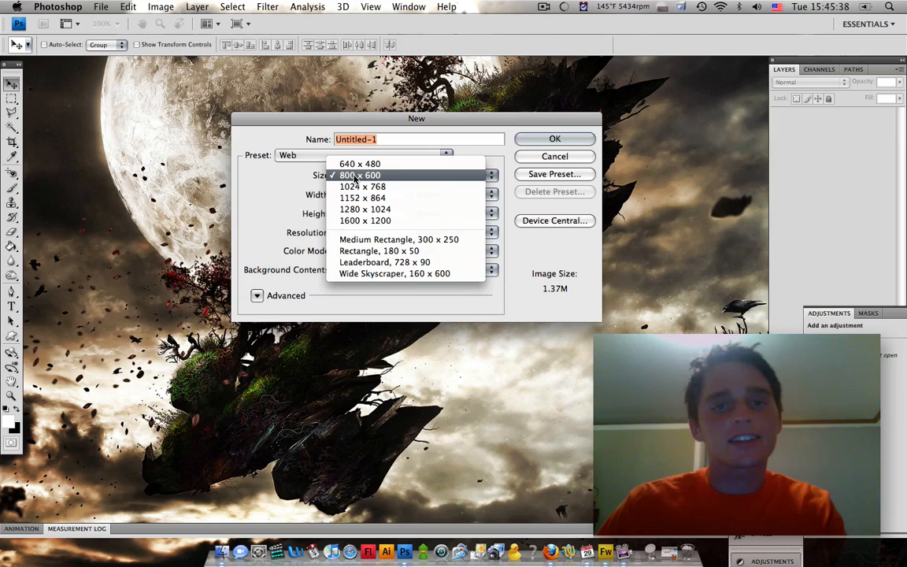
{"action": "left_click", "coordinate": [360, 175]}
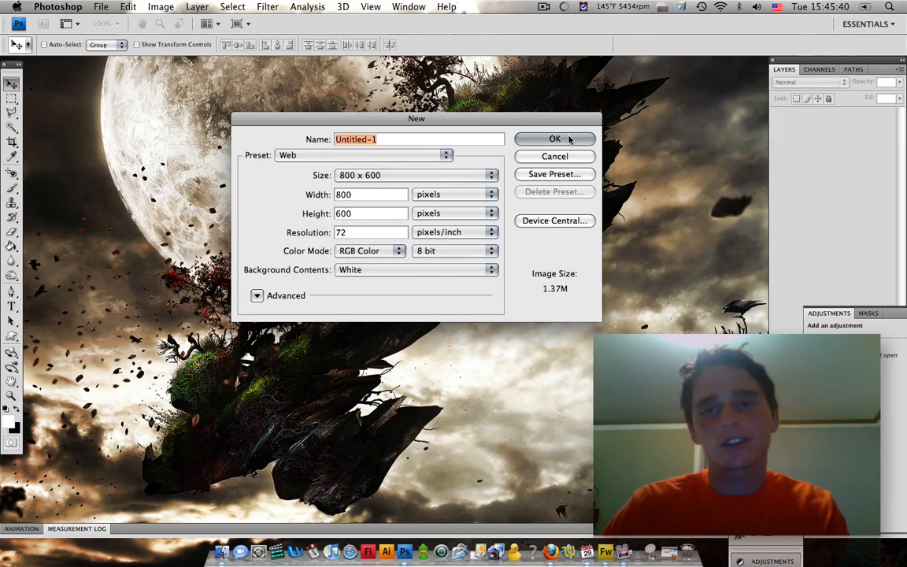
{"action": "left_click", "coordinate": [554, 138]}
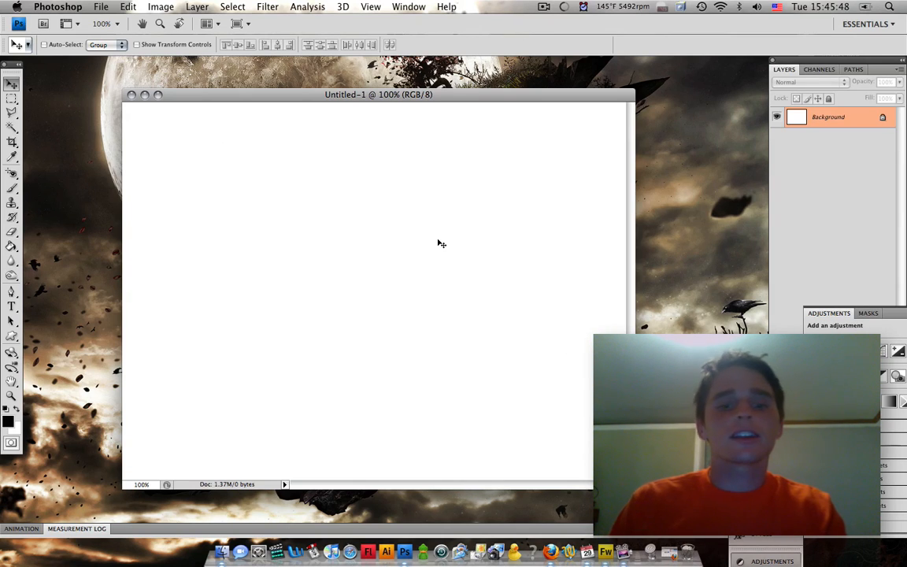
{"action": "left_click", "coordinate": [12, 246]}
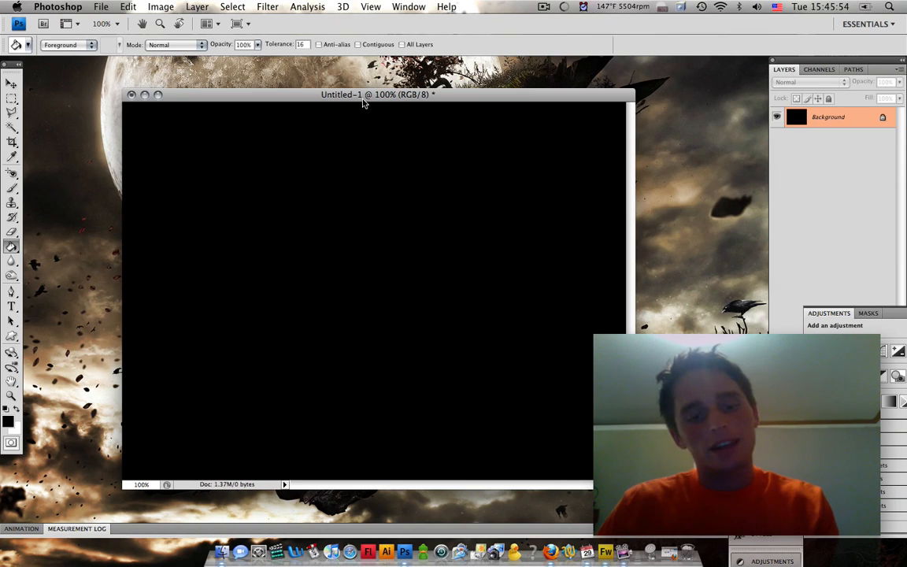
{"action": "left_click", "coordinate": [11, 307]}
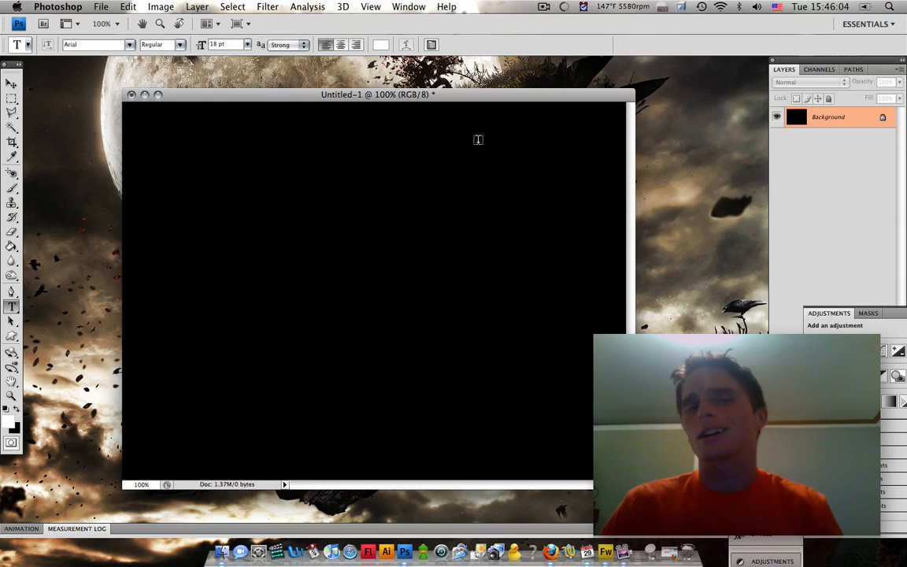
Type the 'Edgy Photography' title at 24 pt near the top right
{"action": "left_click", "coordinate": [247, 44]}
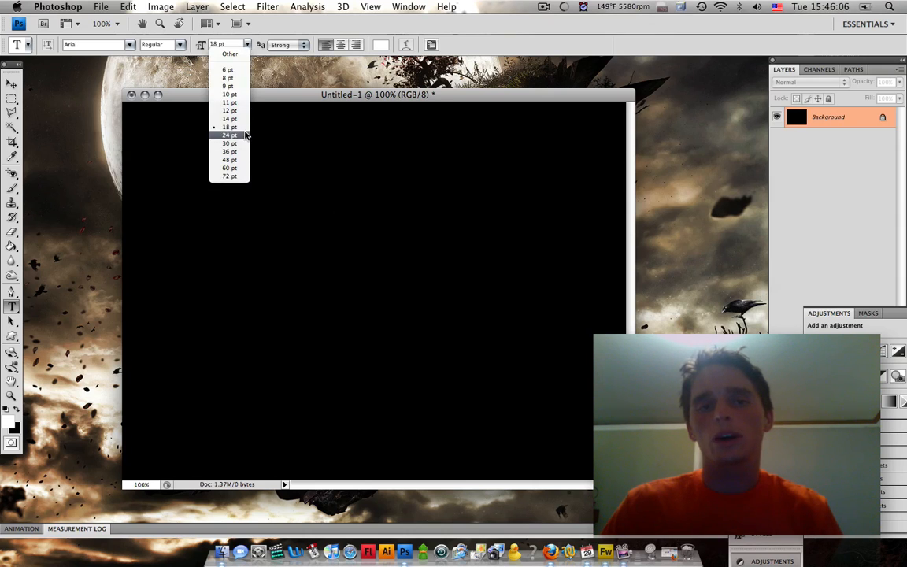
{"action": "left_click", "coordinate": [229, 134]}
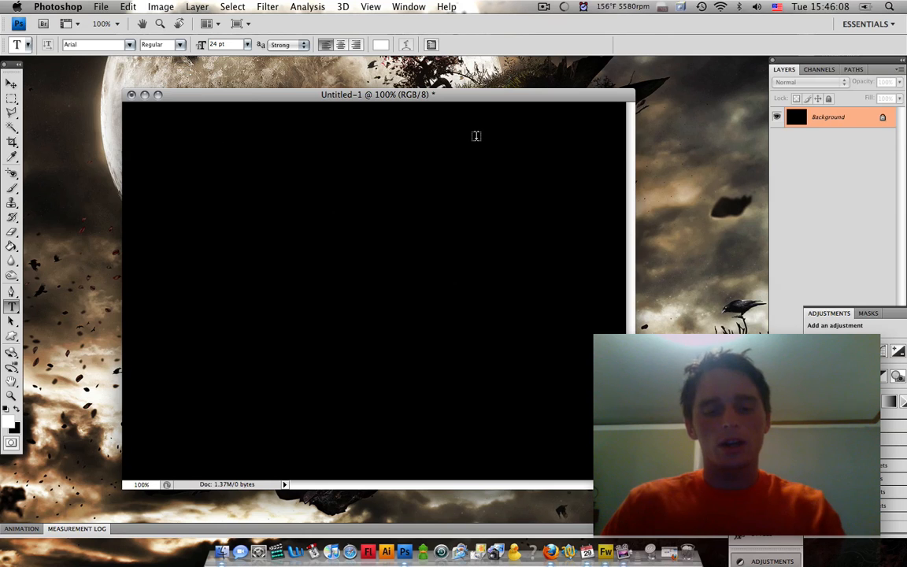
{"action": "left_click", "coordinate": [475, 138]}
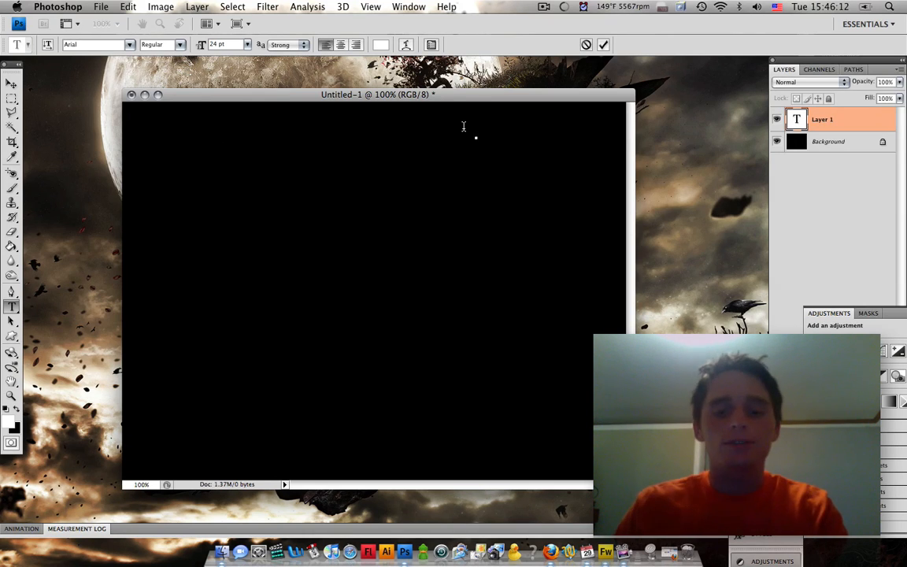
{"action": "type", "text": "Edgy Photography"}
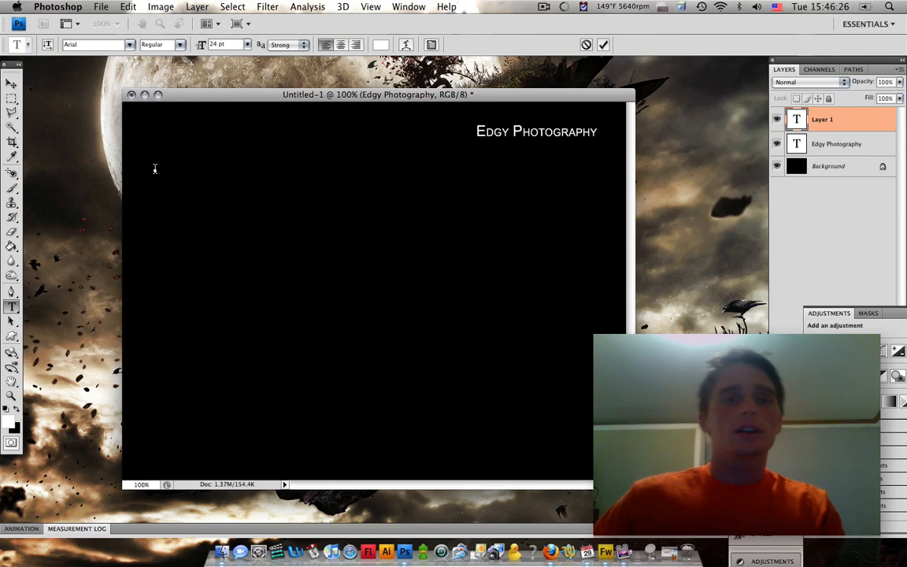
Add 18 pt Home, About and Portfolio navigation labels by retyping duplicated layers
{"action": "type", "text": "Home"}
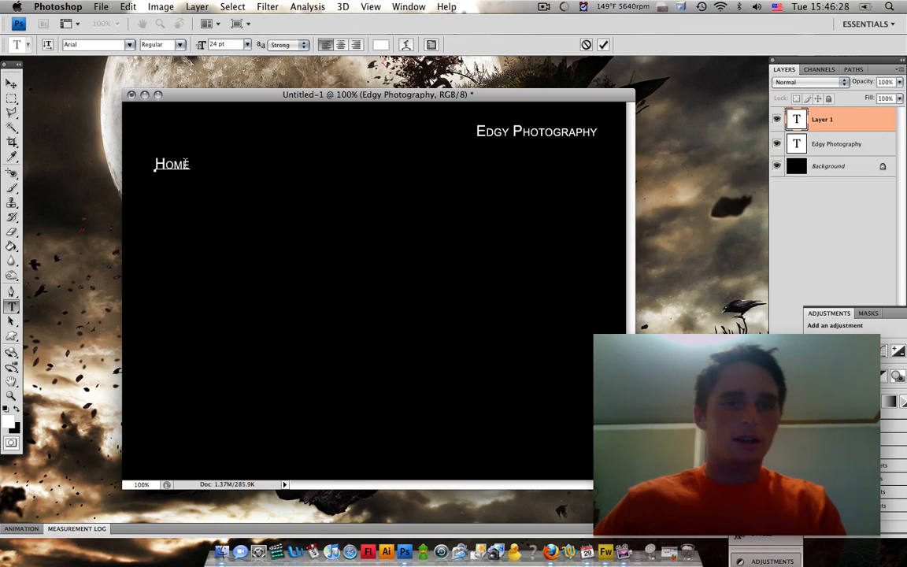
{"action": "left_click", "coordinate": [232, 44]}
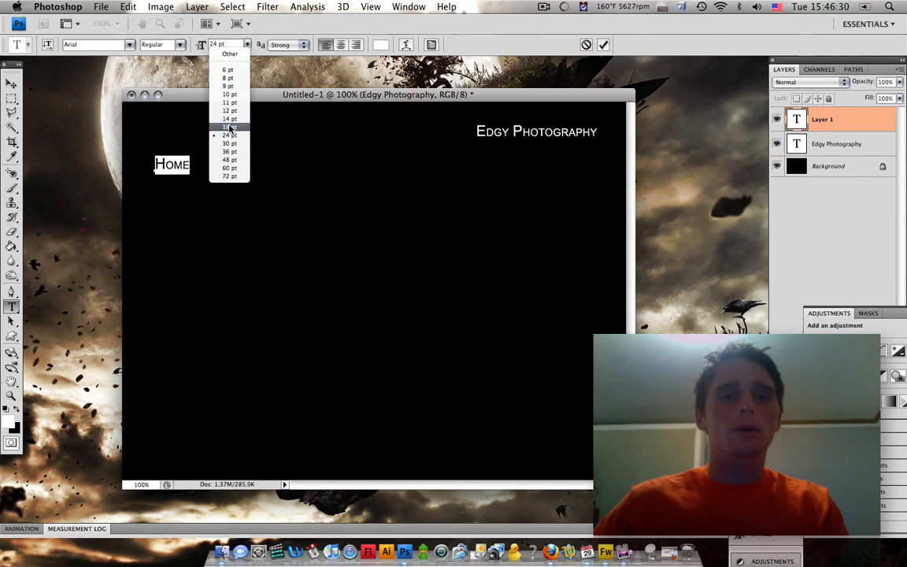
{"action": "left_click", "coordinate": [229, 127]}
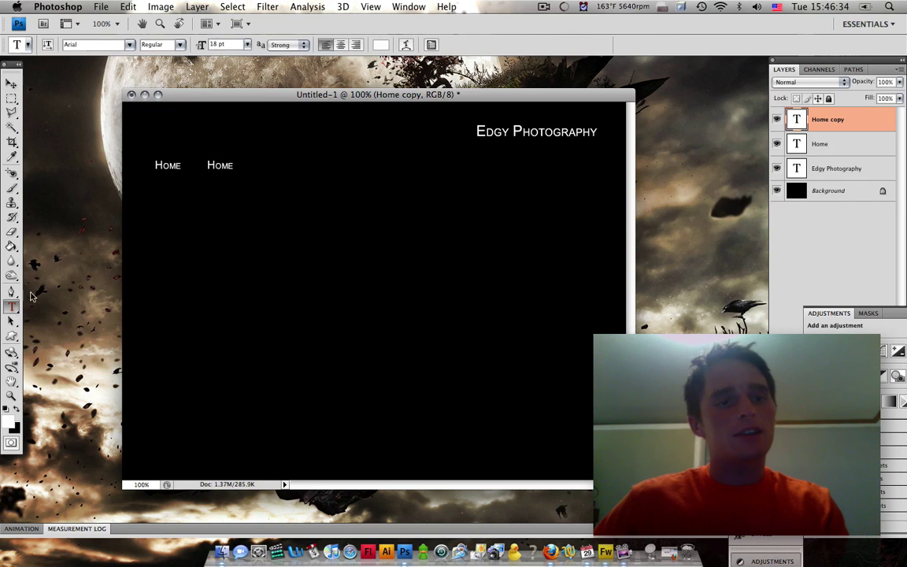
{"action": "double_click", "coordinate": [220, 165]}
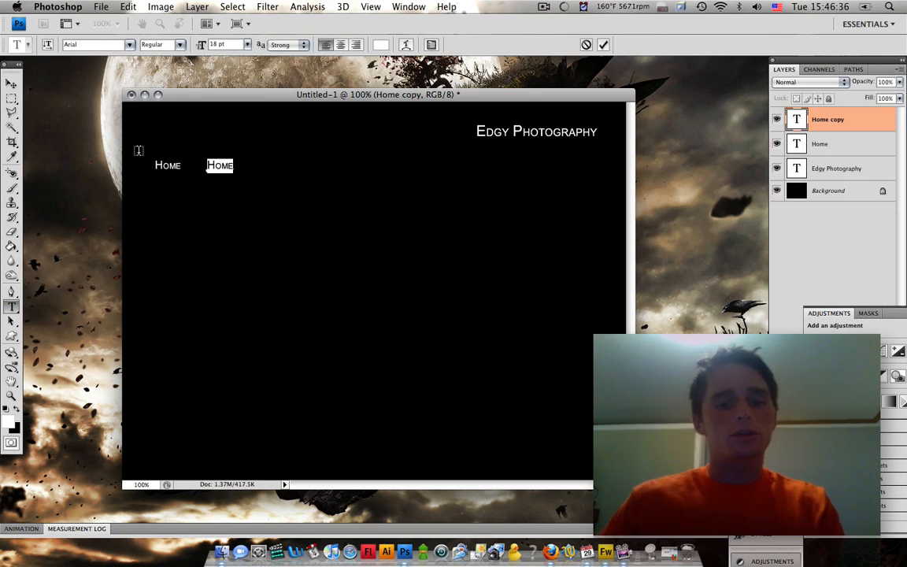
{"action": "type", "text": "About"}
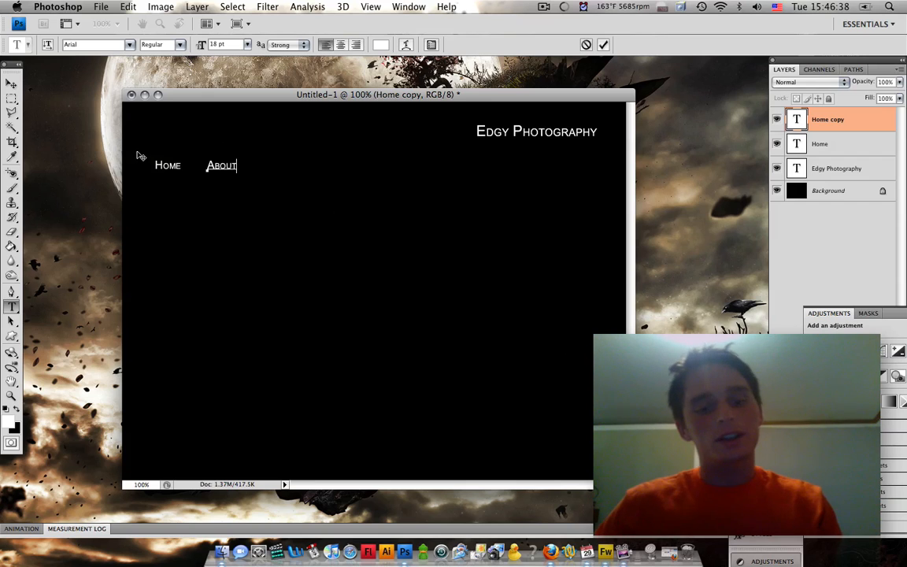
{"action": "left_click", "coordinate": [11, 83]}
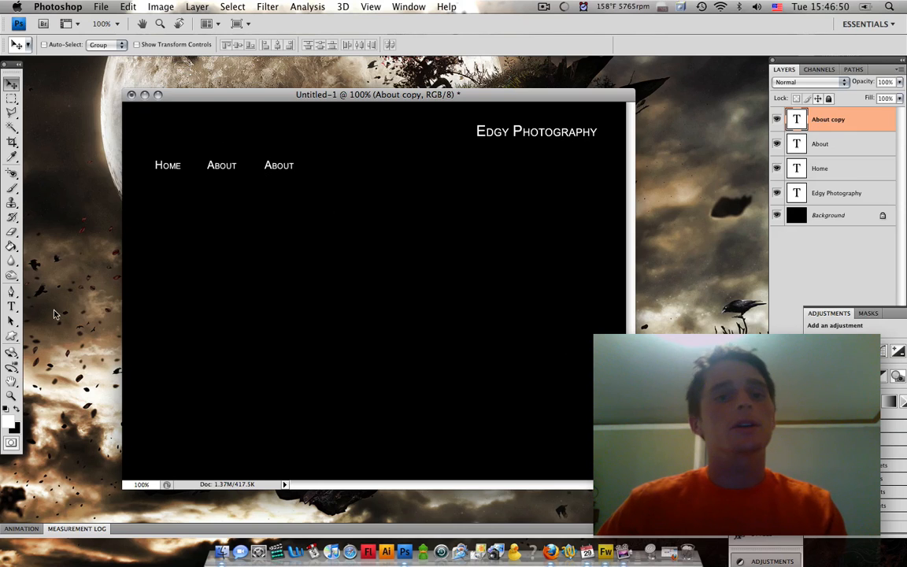
{"action": "double_click", "coordinate": [279, 165]}
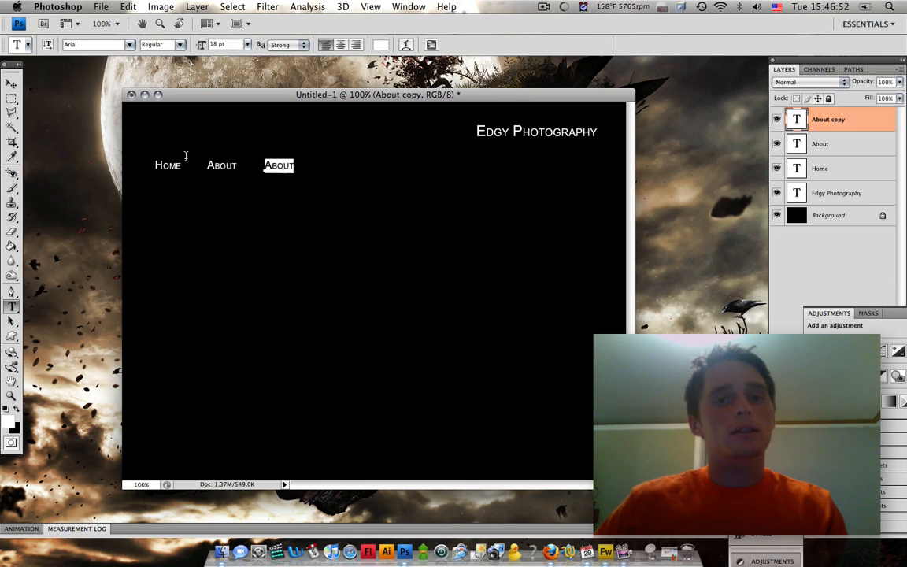
{"action": "type", "text": "Portfolio"}
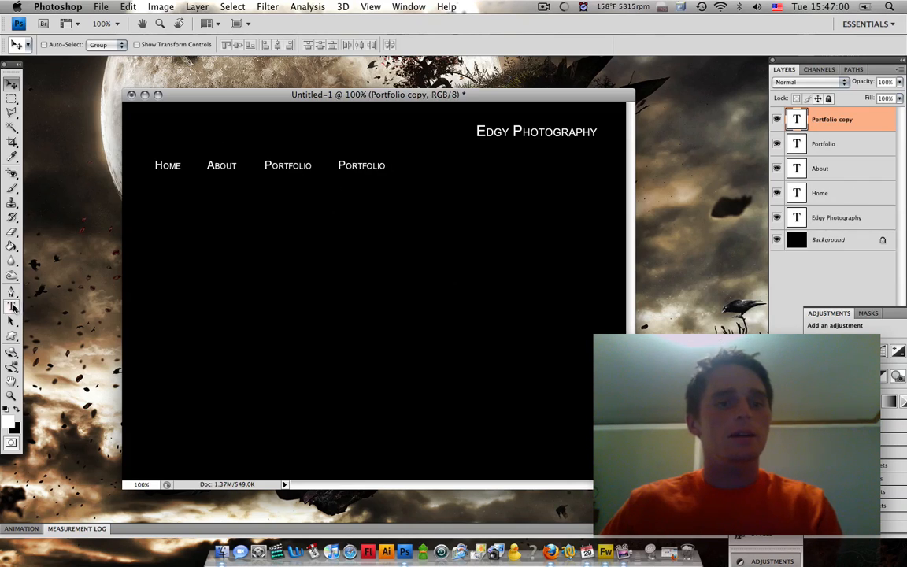
{"action": "double_click", "coordinate": [361, 165]}
{"action": "type", "text": "Contact"}
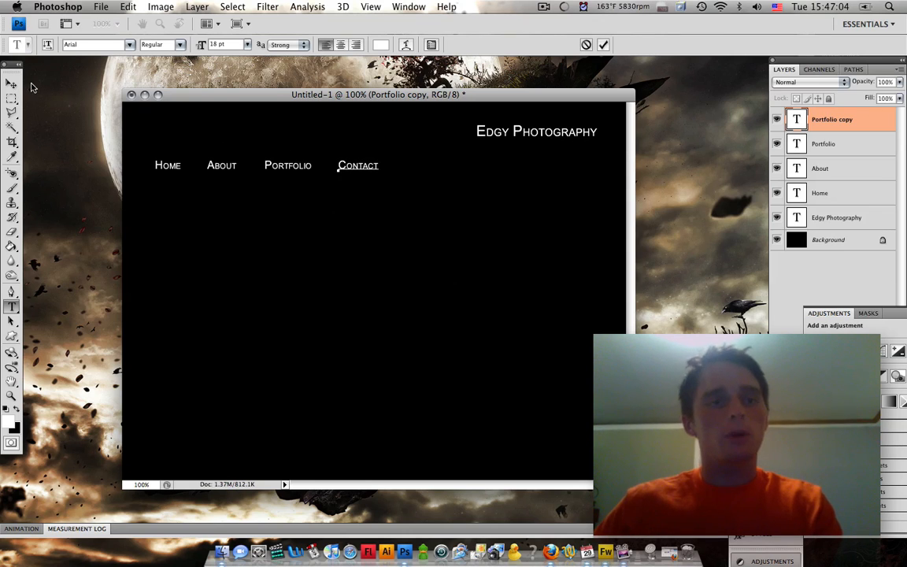
{"action": "mouse_move", "coordinate": [11, 82]}
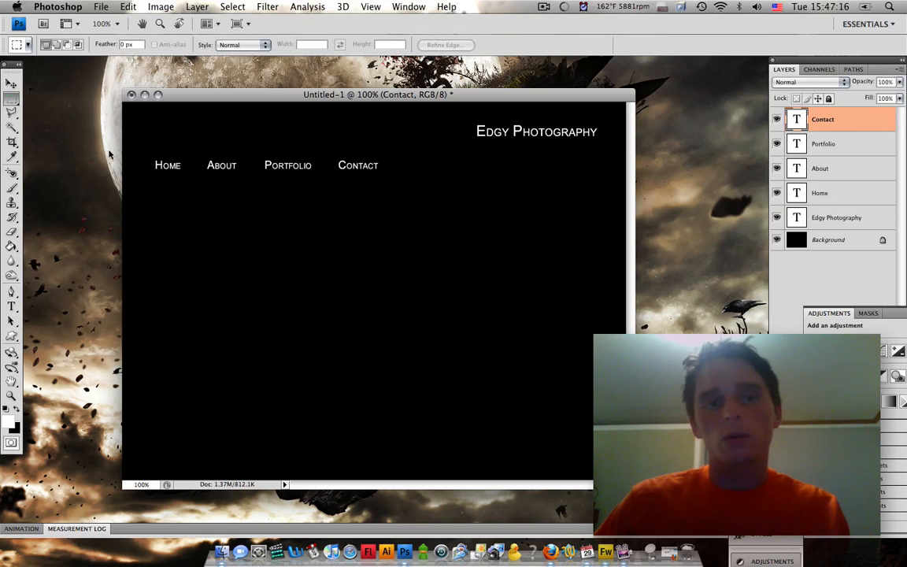
{"action": "mouse_move", "coordinate": [155, 193]}
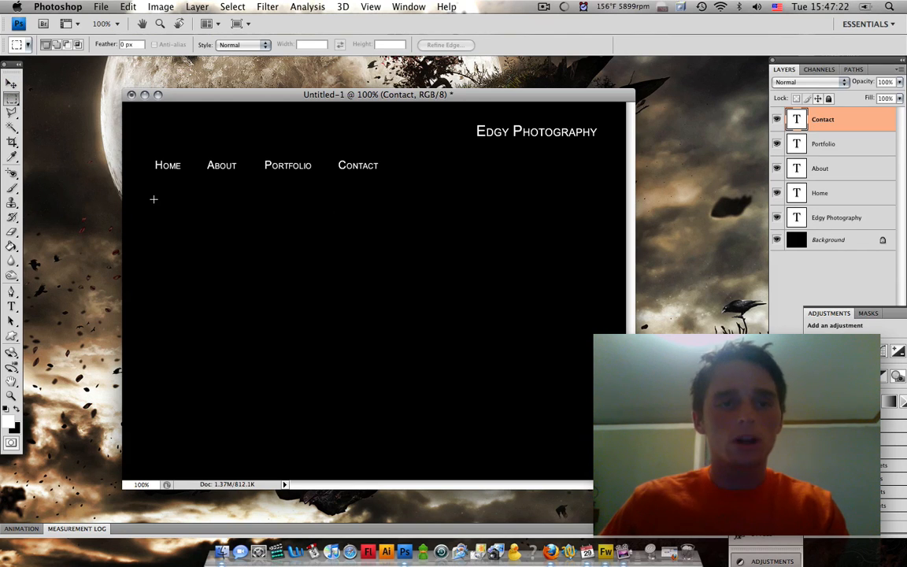
Drag a large rectangular marquee selection below the navigation row
{"action": "left_click_drag", "start_coordinate": [155, 195], "coordinate": [597, 441]}
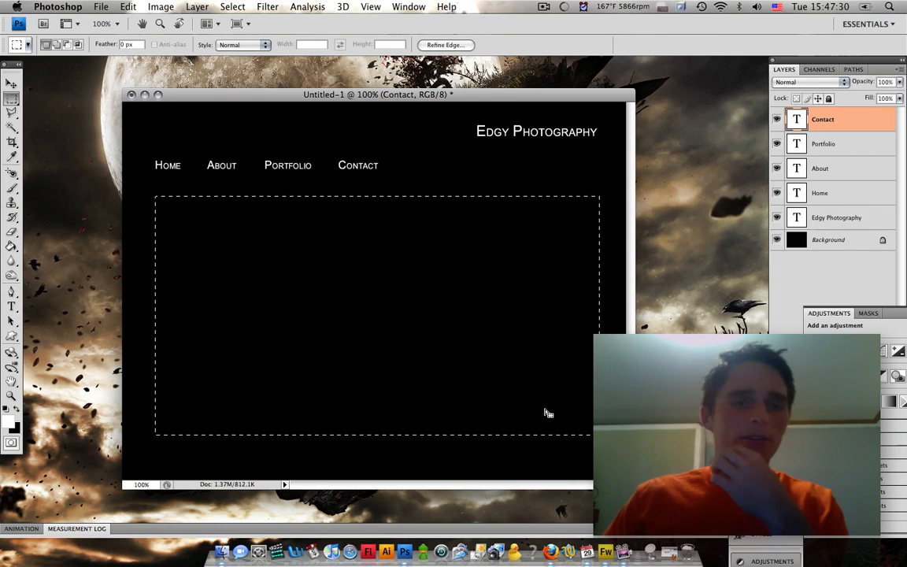
{"action": "mouse_move", "coordinate": [533, 407]}
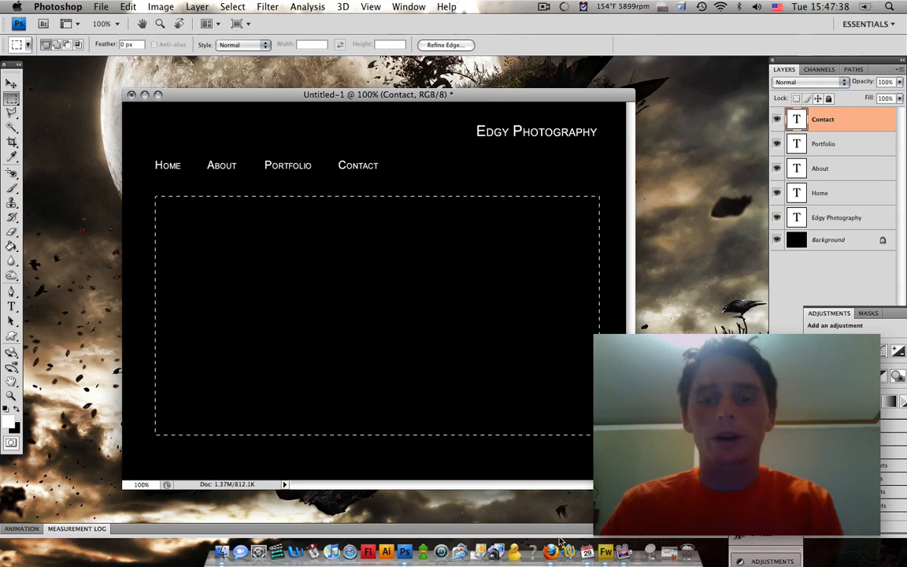
{"action": "mouse_move", "coordinate": [667, 547]}
{"action": "type", "text": "google.c"}
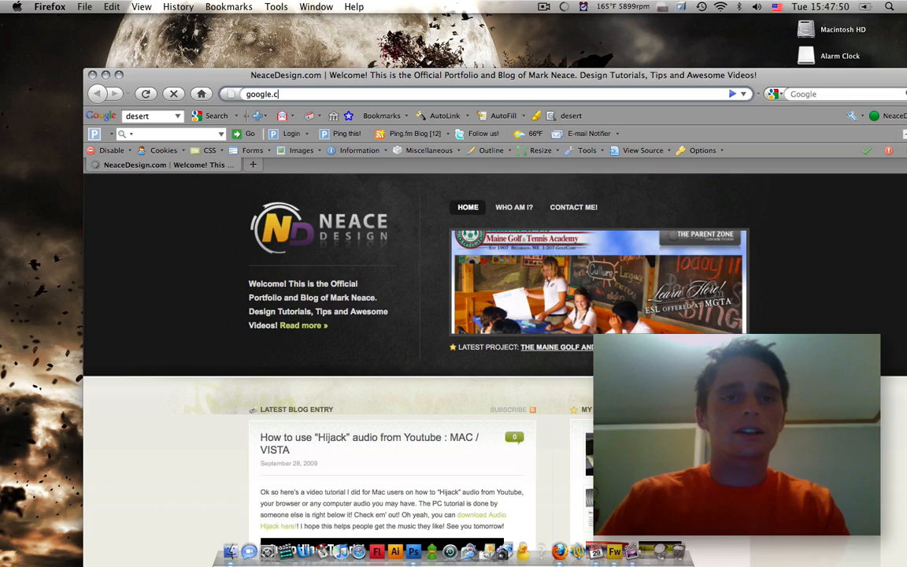
Search Google Images for large desert photos and copy the full-size sand dune image
{"action": "key", "text": "Return"}
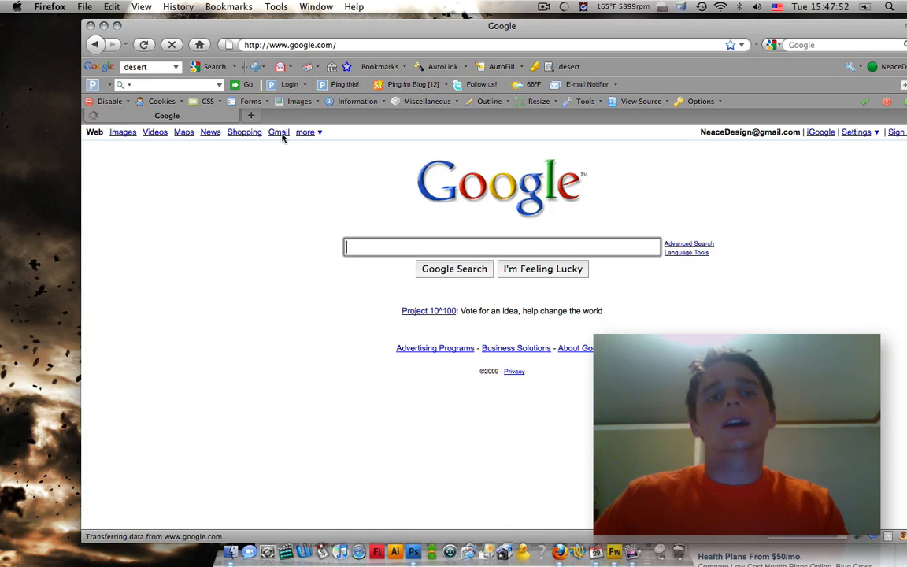
{"action": "left_click", "coordinate": [123, 131]}
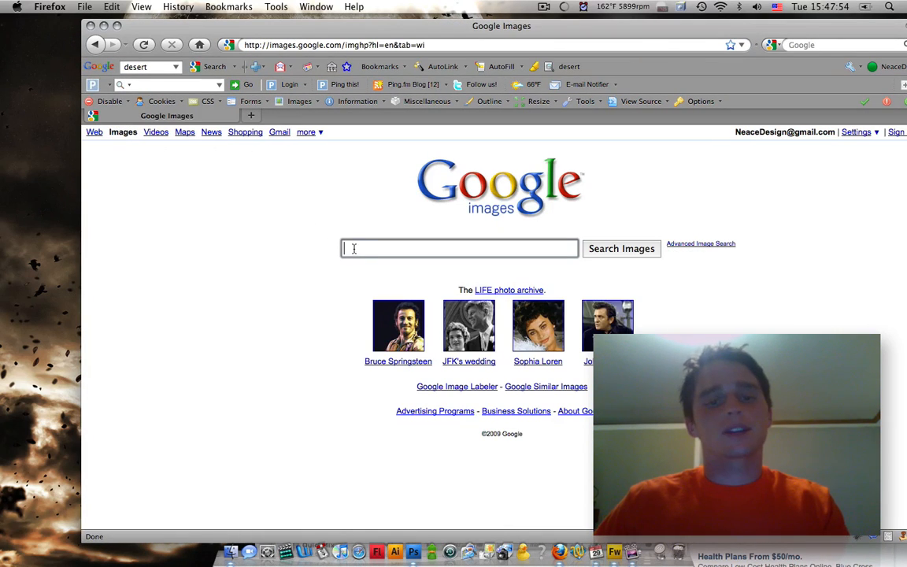
{"action": "left_click", "coordinate": [621, 248]}
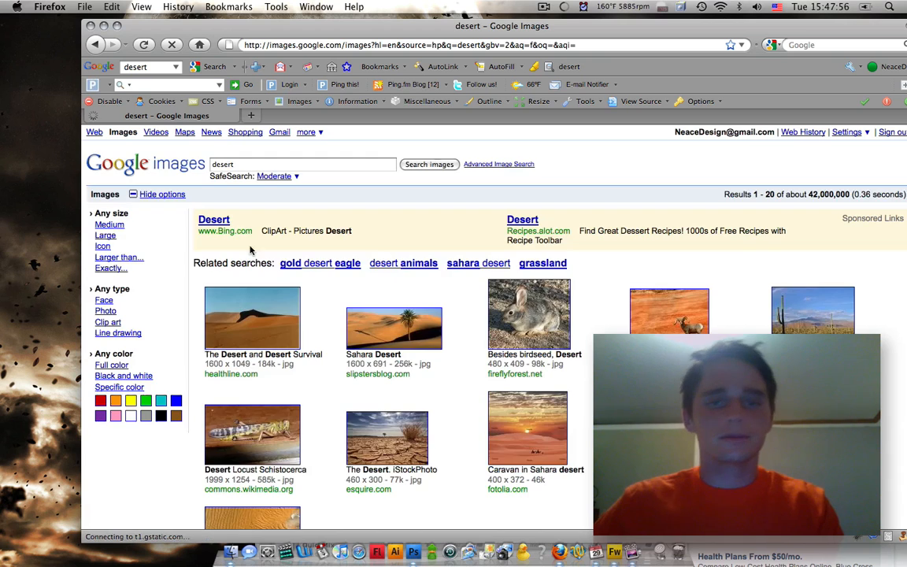
{"action": "left_click", "coordinate": [106, 235]}
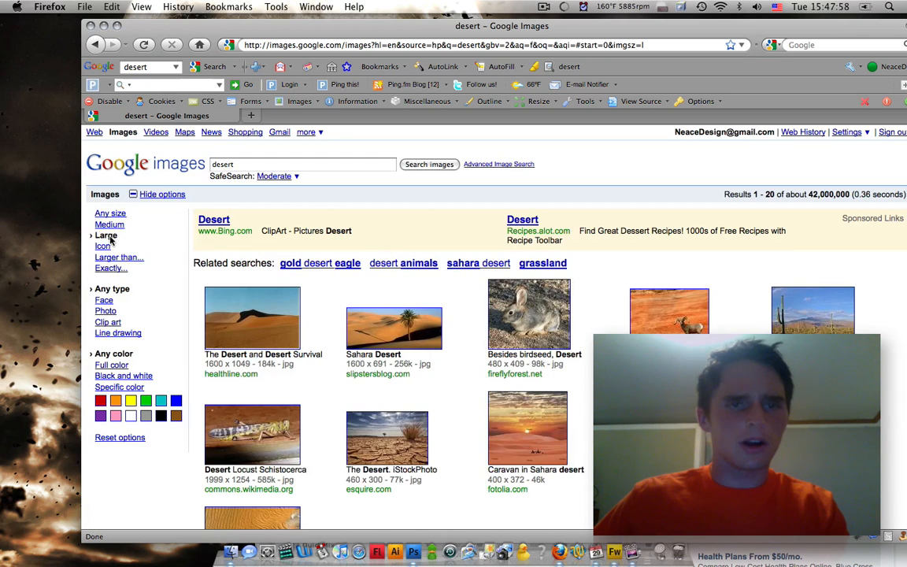
{"action": "left_click", "coordinate": [252, 319]}
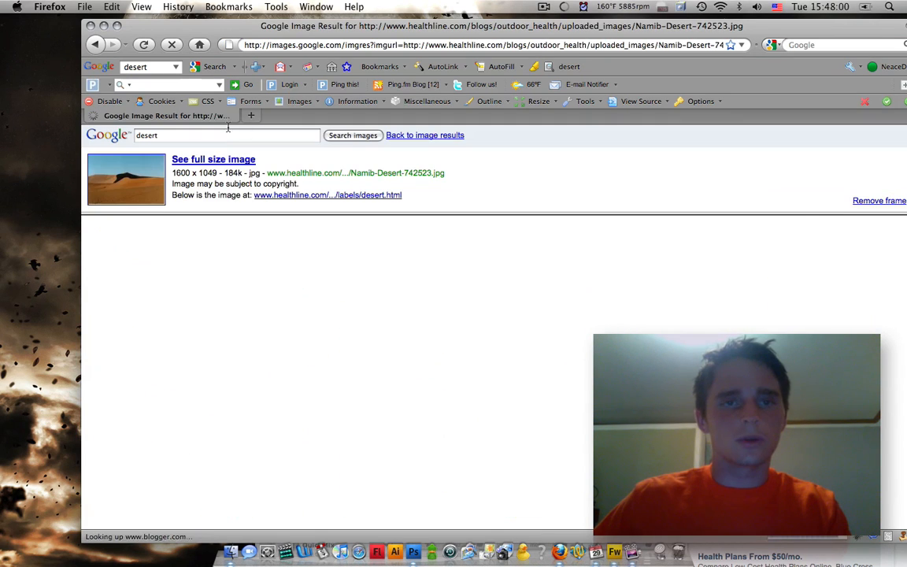
{"action": "left_click", "coordinate": [214, 159]}
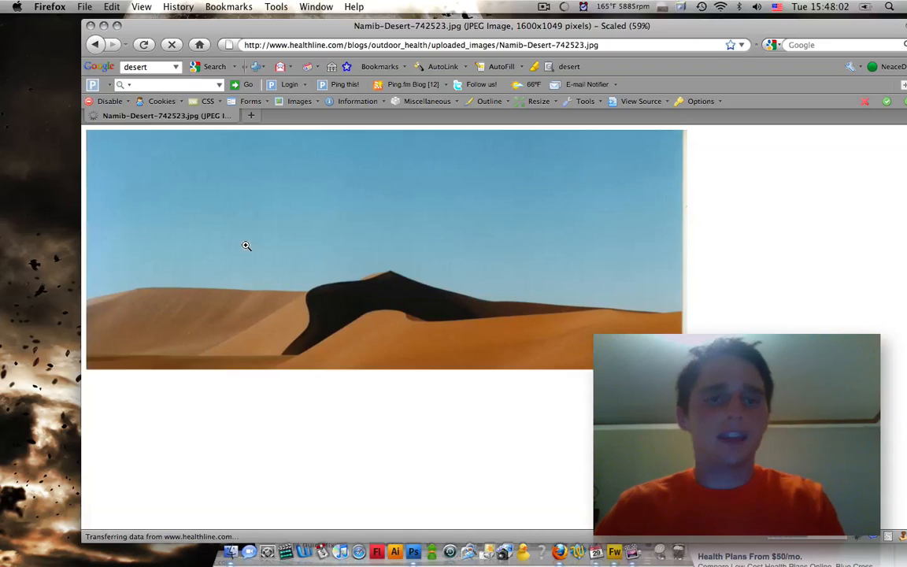
{"action": "right_click", "coordinate": [246, 245]}
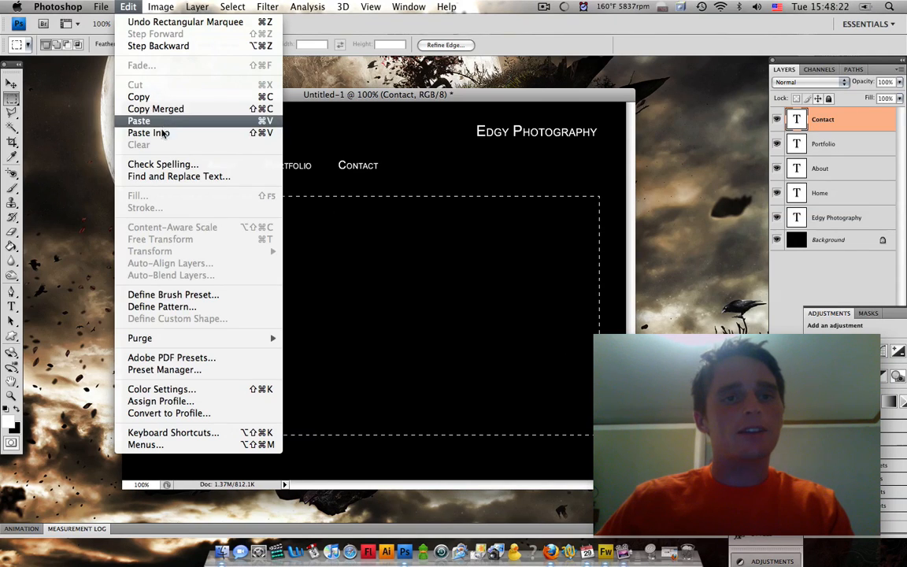
Paste the dune photo into the marquee selection and scale it down to fit
{"action": "left_click", "coordinate": [139, 120]}
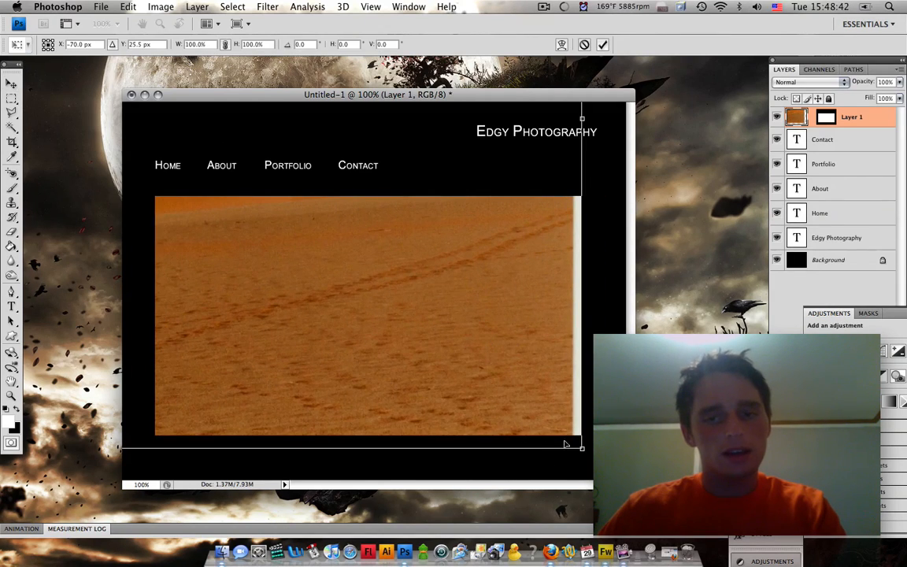
{"action": "left_click_drag", "start_coordinate": [581, 447], "coordinate": [505, 408]}
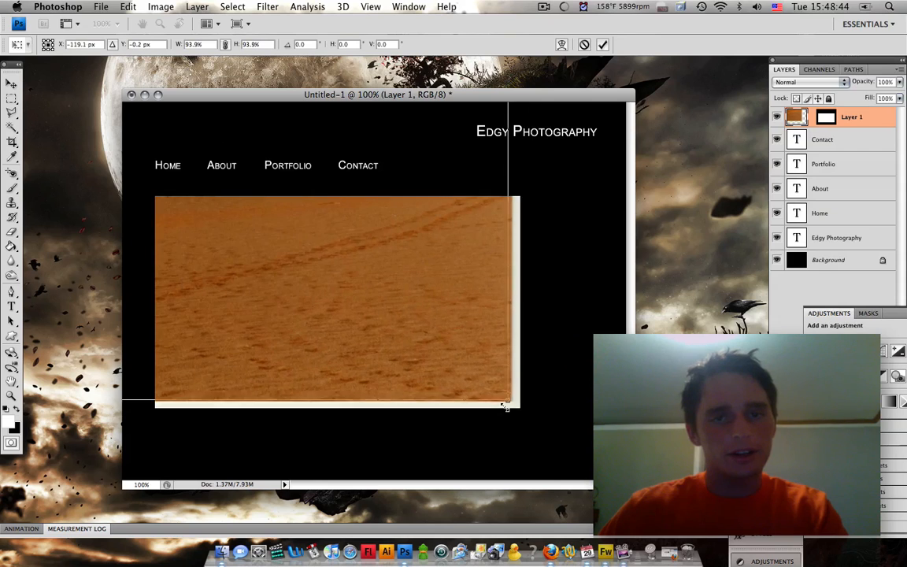
{"action": "left_click_drag", "start_coordinate": [506, 406], "coordinate": [405, 334]}
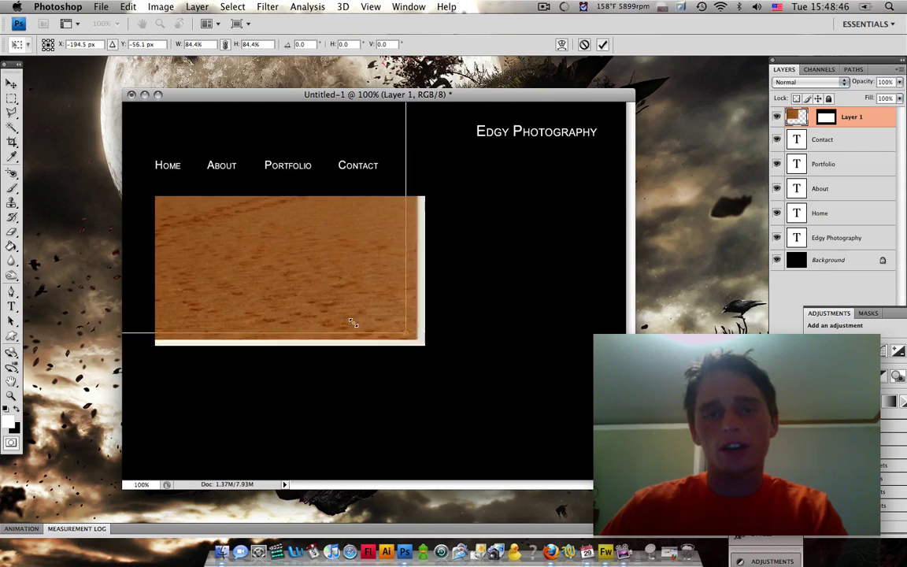
{"action": "left_click_drag", "start_coordinate": [422, 340], "coordinate": [279, 251]}
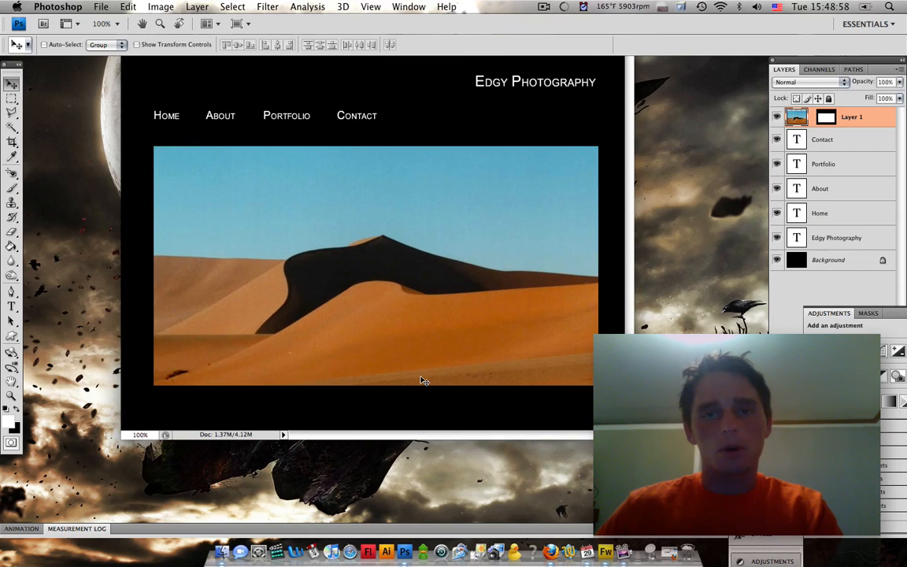
{"action": "mouse_move", "coordinate": [421, 367]}
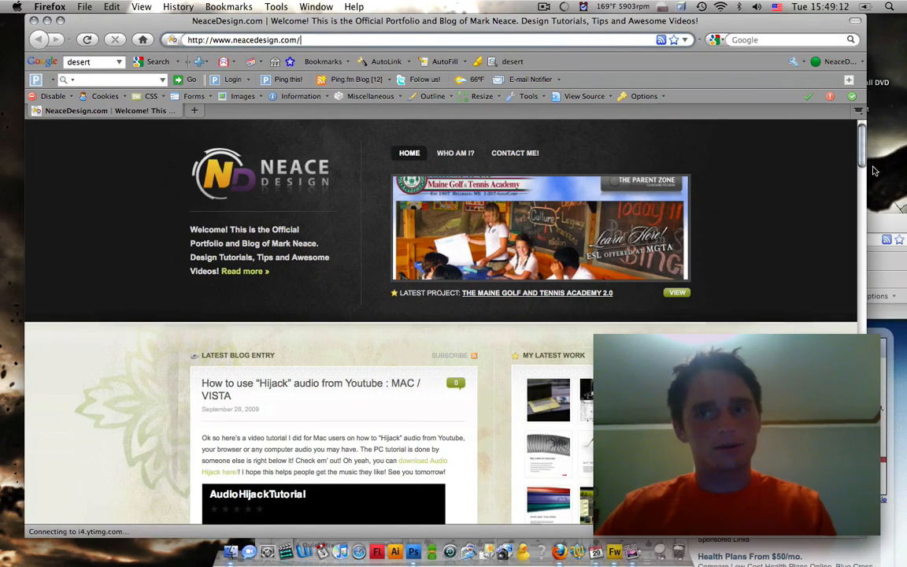
Scroll the NeaceDesign.com home page down to the previous entries and footer
{"action": "scroll", "scroll_direction": "down", "scroll_amount": 3}
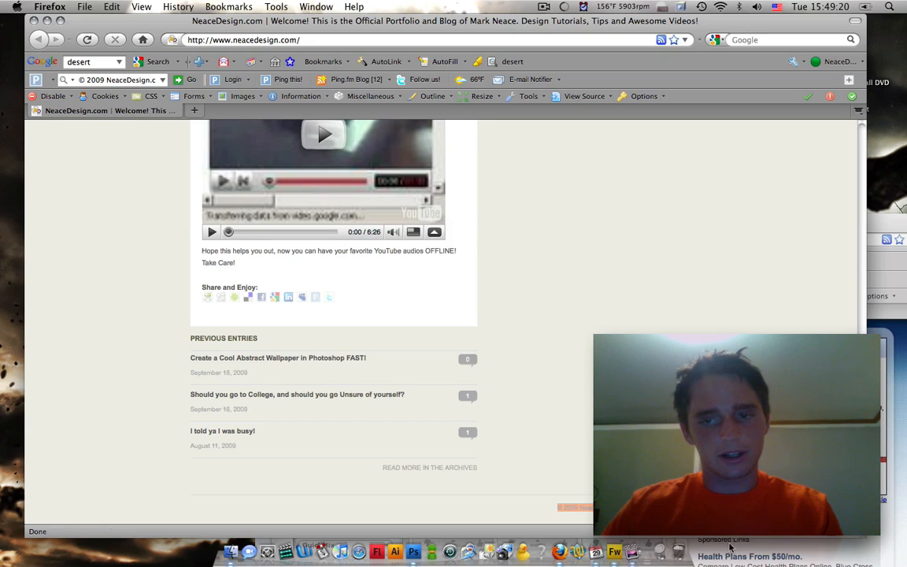
{"action": "mouse_move", "coordinate": [412, 545]}
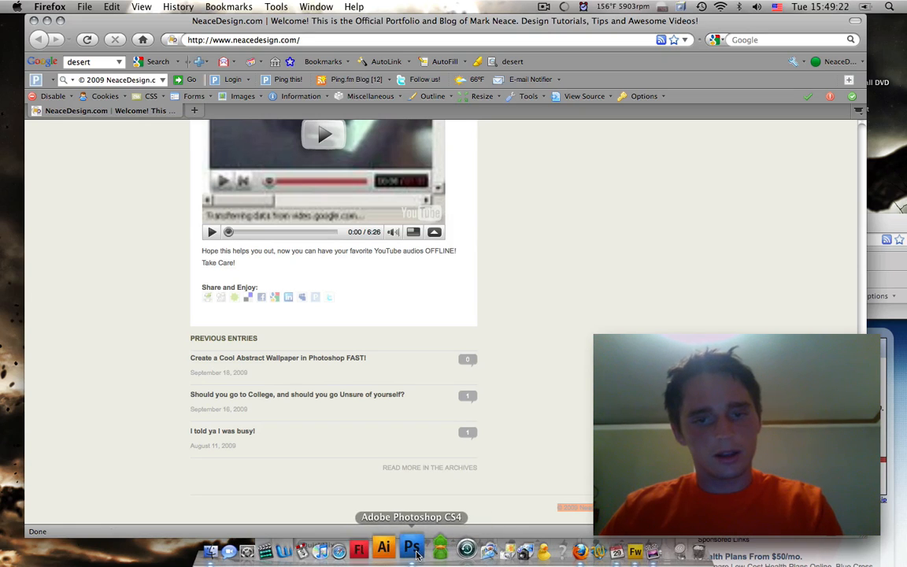
Add the © 2009 EdgyPhotography.com footer text and save with Maximize Compatibility
{"action": "left_click", "coordinate": [413, 549]}
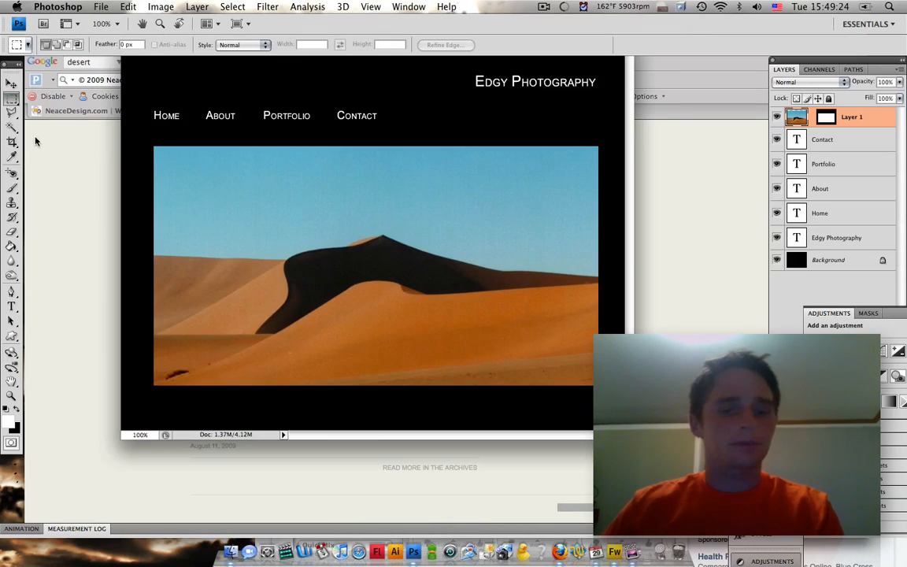
{"action": "left_click", "coordinate": [12, 307]}
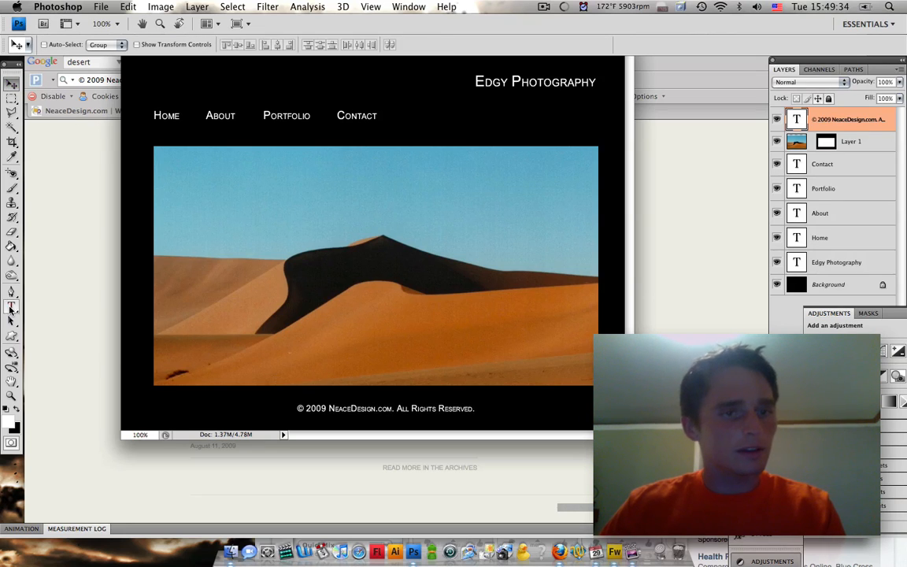
{"action": "left_click", "coordinate": [11, 307]}
{"action": "type", "text": "EdgyPhotography"}
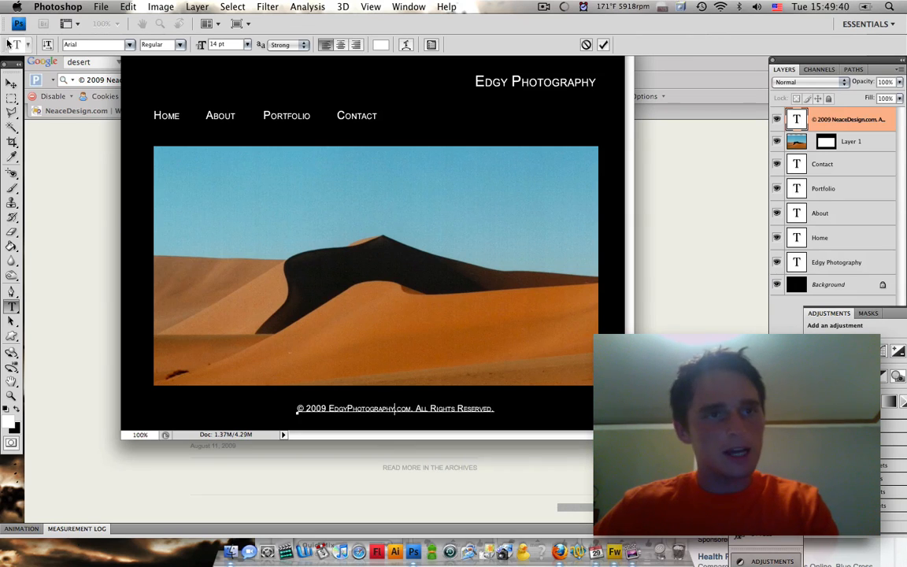
{"action": "left_click", "coordinate": [12, 82]}
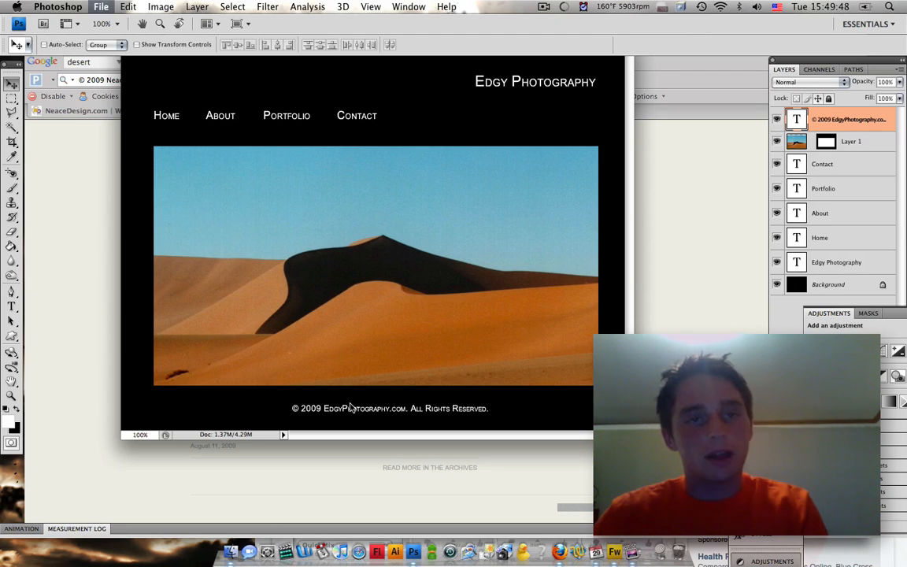
{"action": "left_click", "coordinate": [101, 6]}
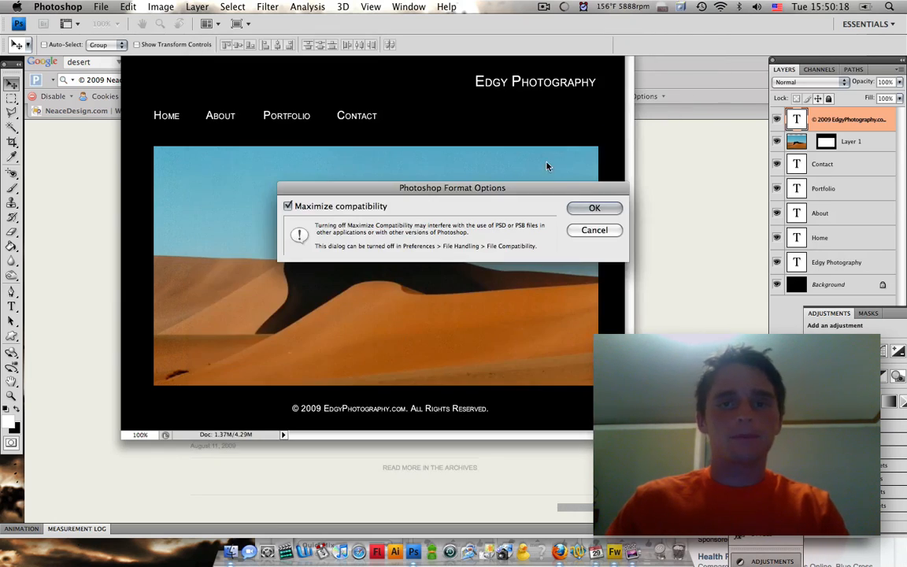
{"action": "left_click", "coordinate": [594, 207]}
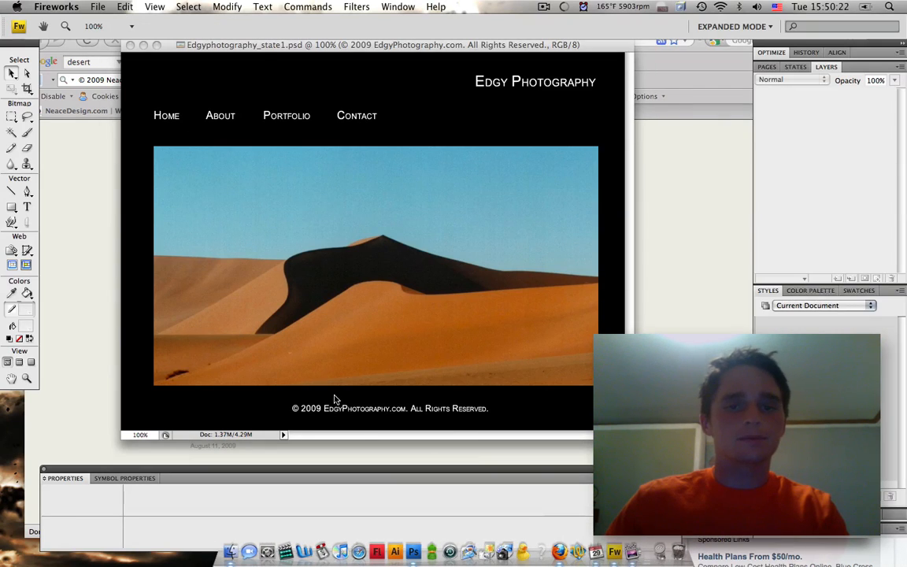
Open Edgyphotography_state1.psd in Fireworks with Last Document State and editable layers
{"action": "left_click", "coordinate": [98, 6]}
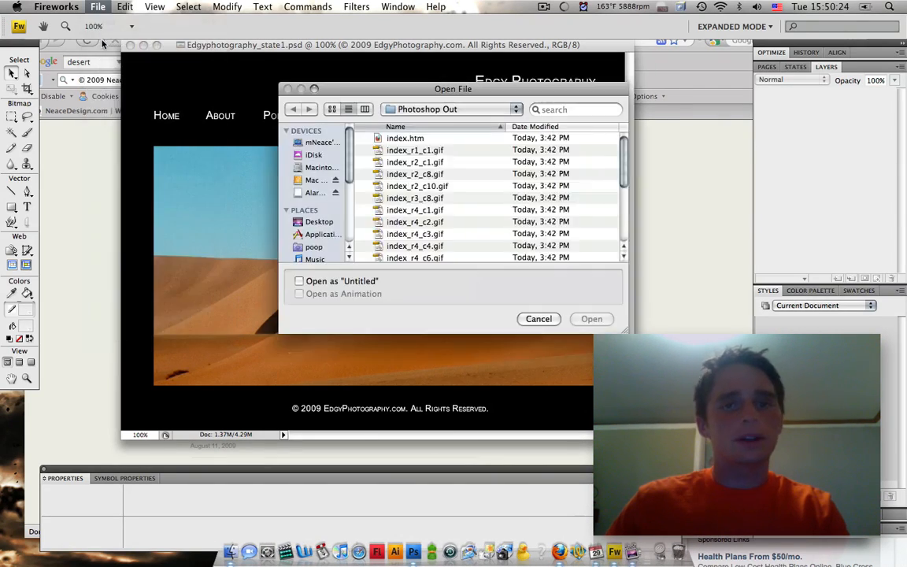
{"action": "left_click", "coordinate": [538, 318]}
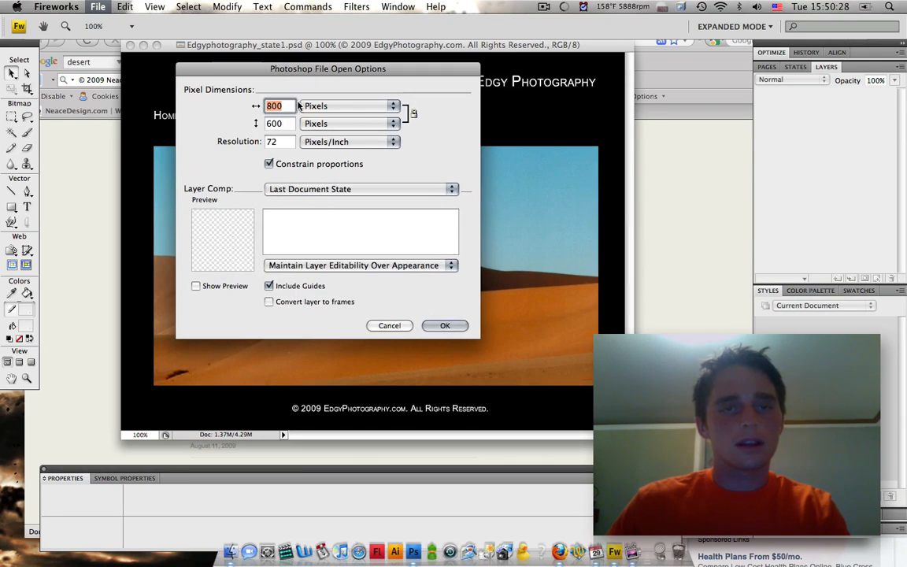
{"action": "mouse_move", "coordinate": [549, 423]}
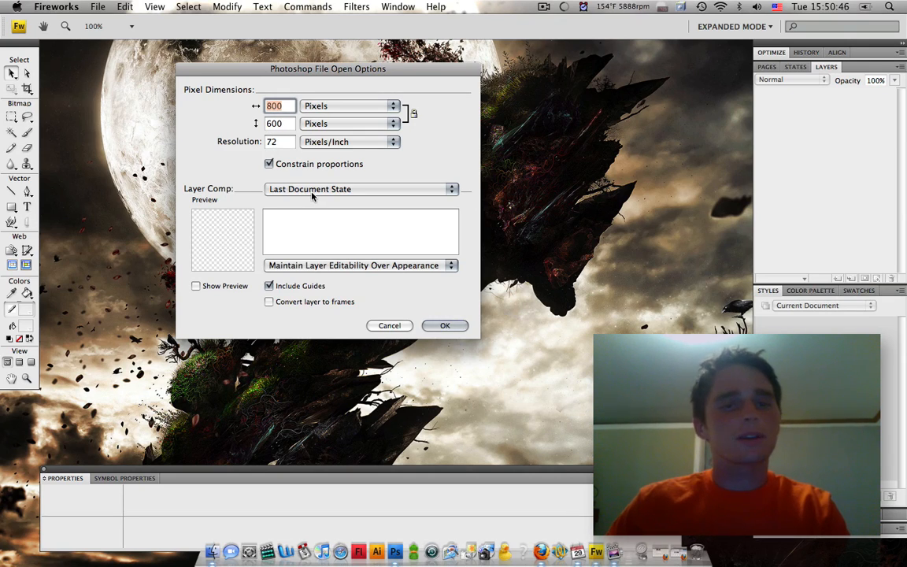
{"action": "left_click", "coordinate": [358, 189]}
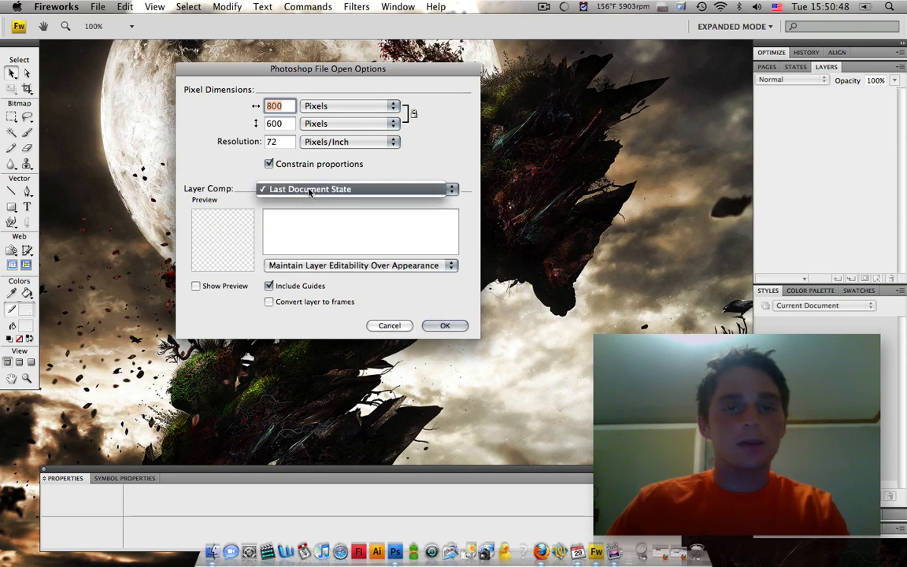
{"action": "left_click", "coordinate": [360, 189]}
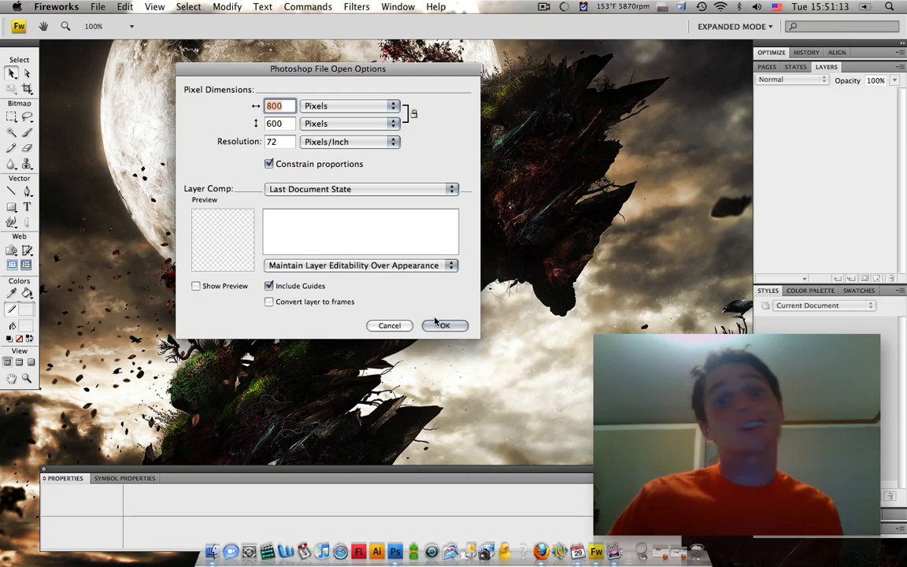
{"action": "left_click", "coordinate": [444, 325]}
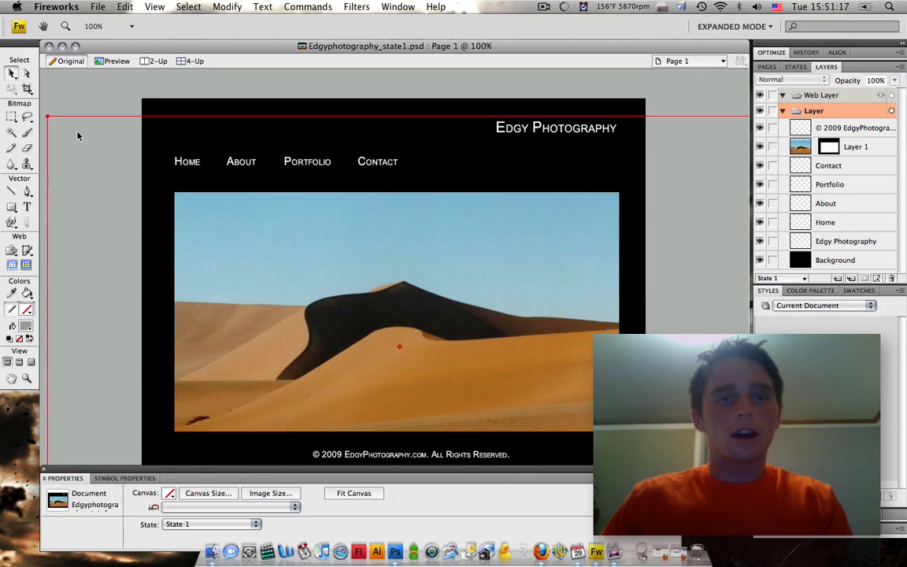
{"action": "mouse_move", "coordinate": [93, 301]}
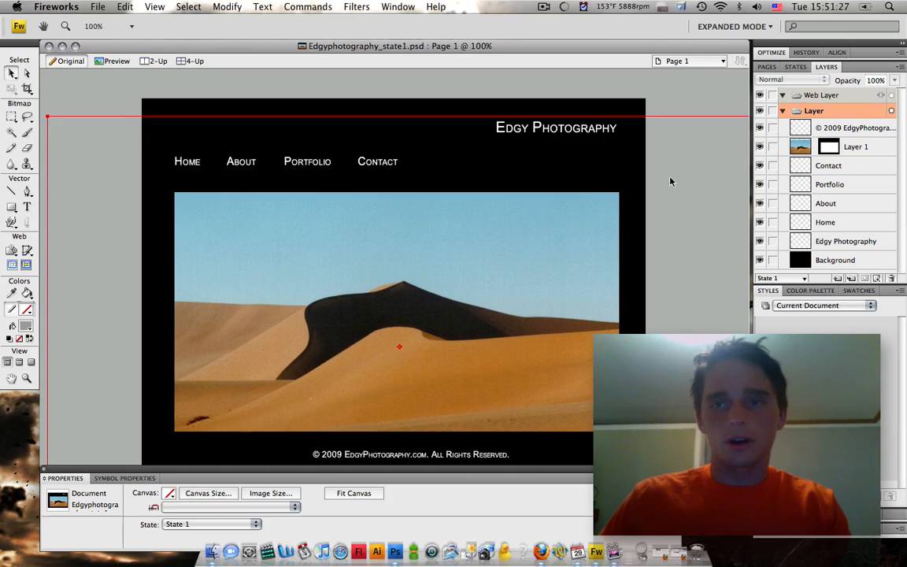
Select the dune photo on Layer 1 and apply Flatten Selection
{"action": "left_click", "coordinate": [856, 147]}
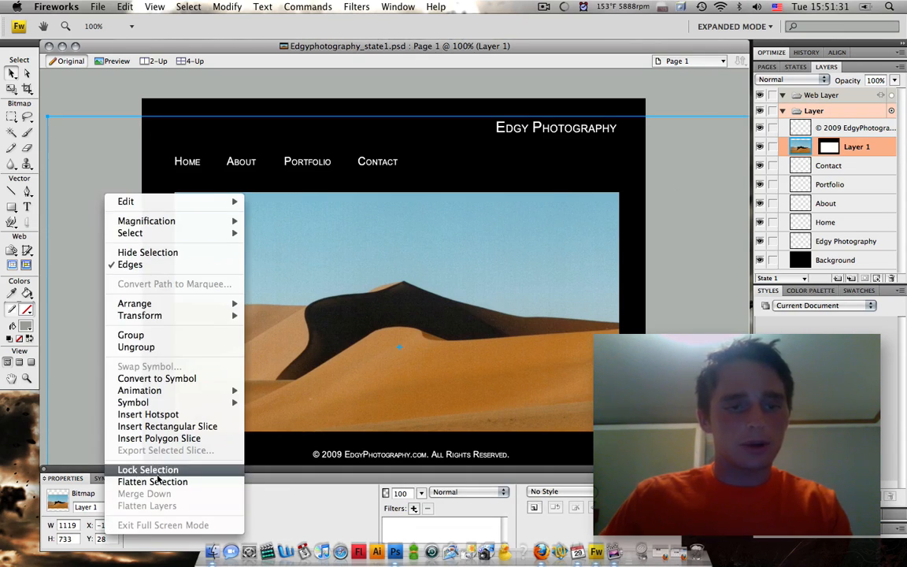
{"action": "left_click", "coordinate": [152, 481]}
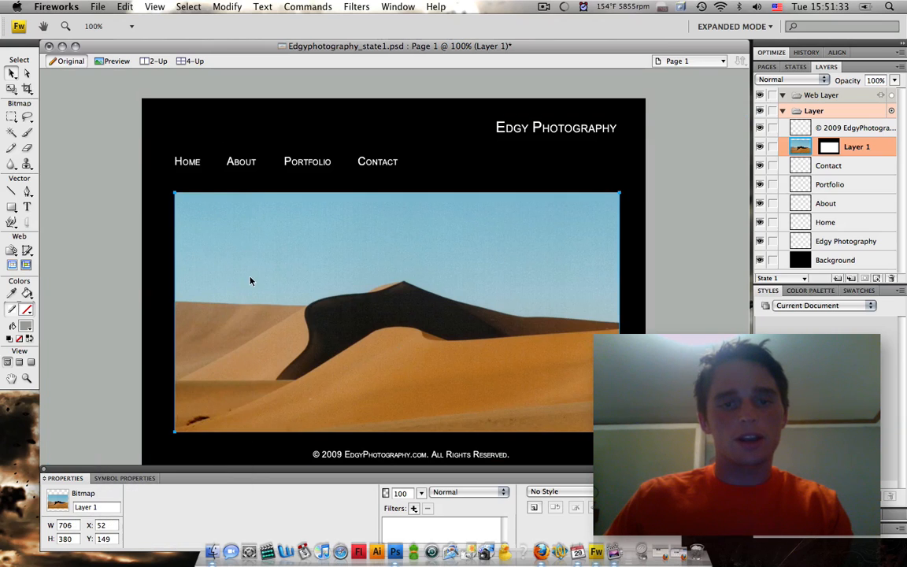
{"action": "mouse_move", "coordinate": [364, 213]}
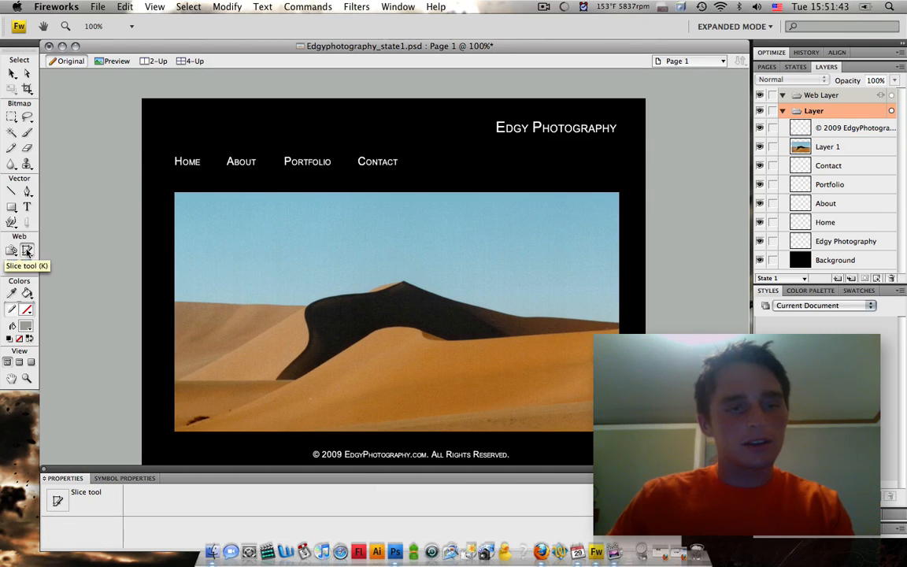
Draw slices over the title and the navigation links with the Slice tool
{"action": "left_click", "coordinate": [555, 126]}
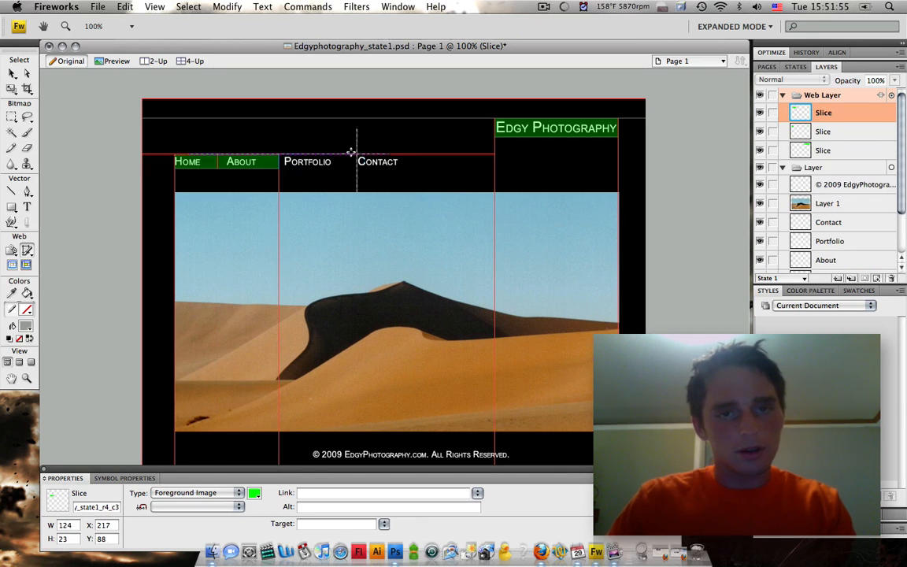
{"action": "left_click", "coordinate": [378, 161]}
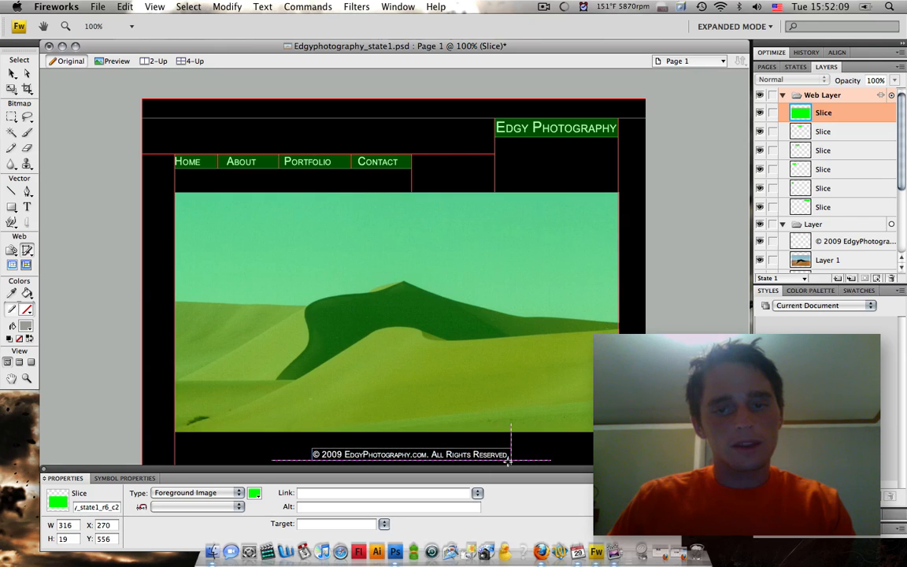
{"action": "left_click", "coordinate": [409, 455]}
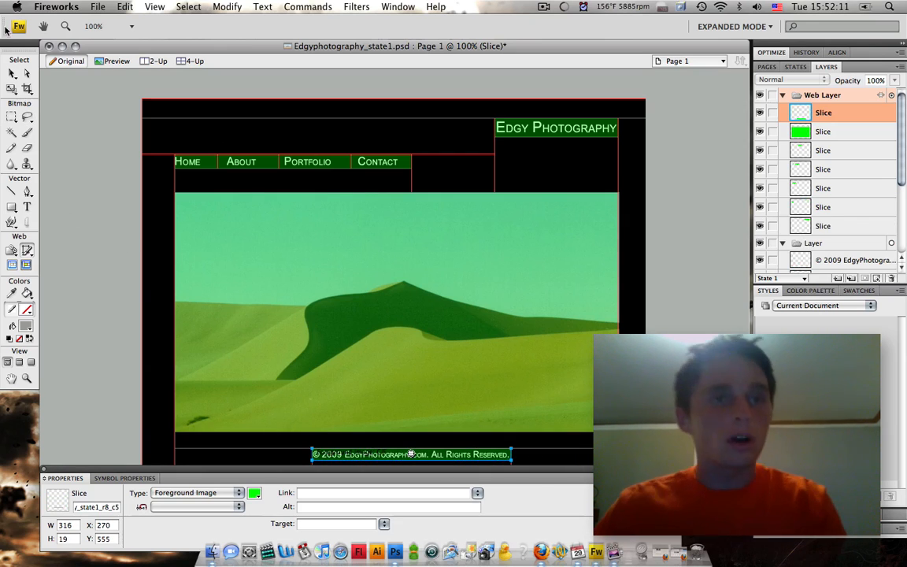
{"action": "left_click", "coordinate": [556, 127]}
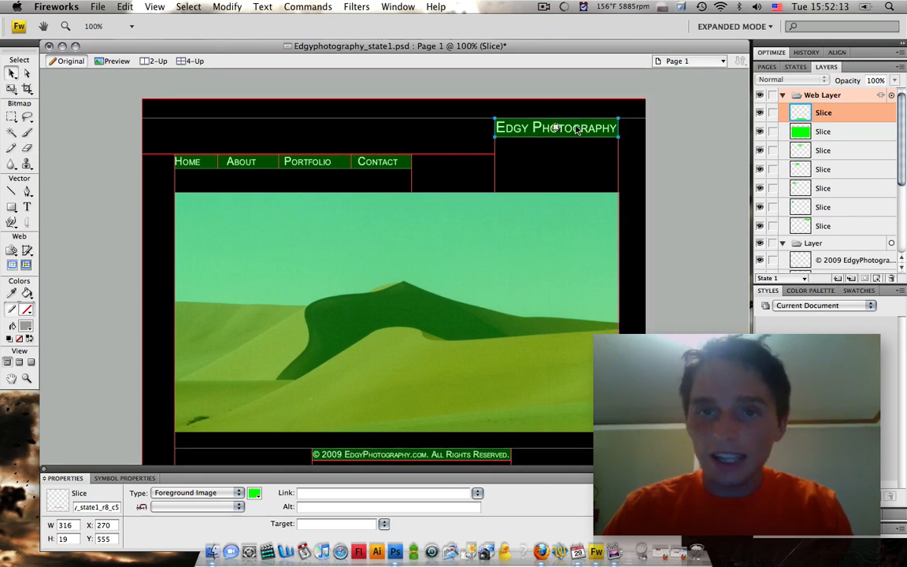
{"action": "left_click", "coordinate": [824, 226]}
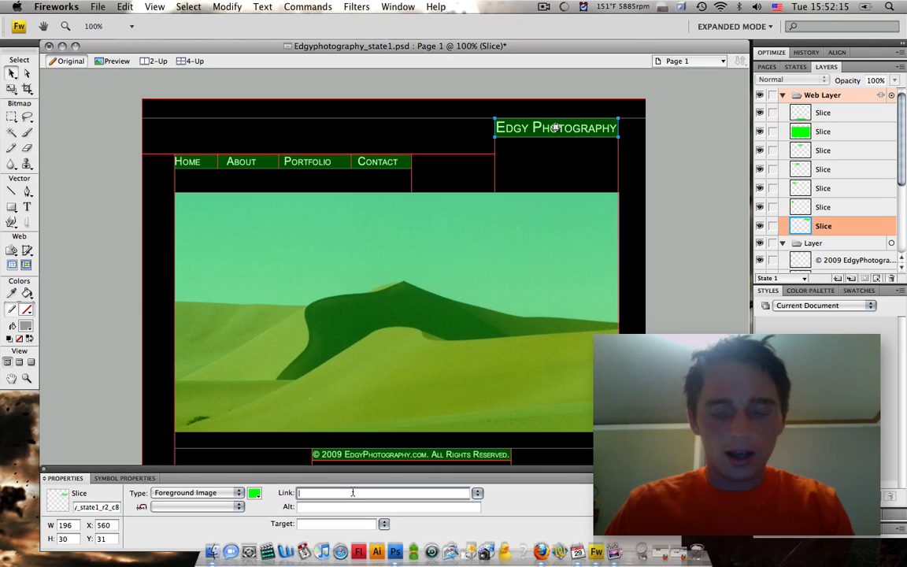
{"action": "type", "text": "http://www."}
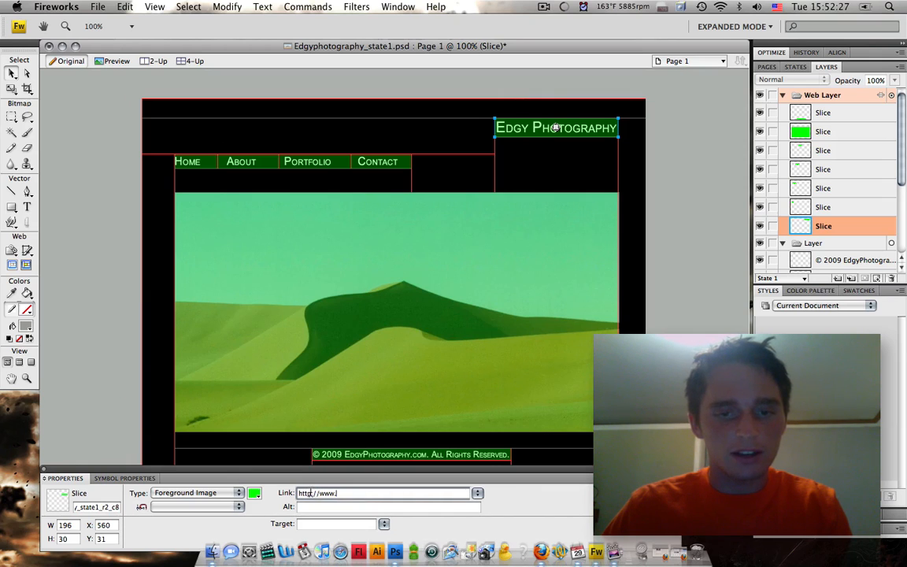
{"action": "type", "text": "g"}
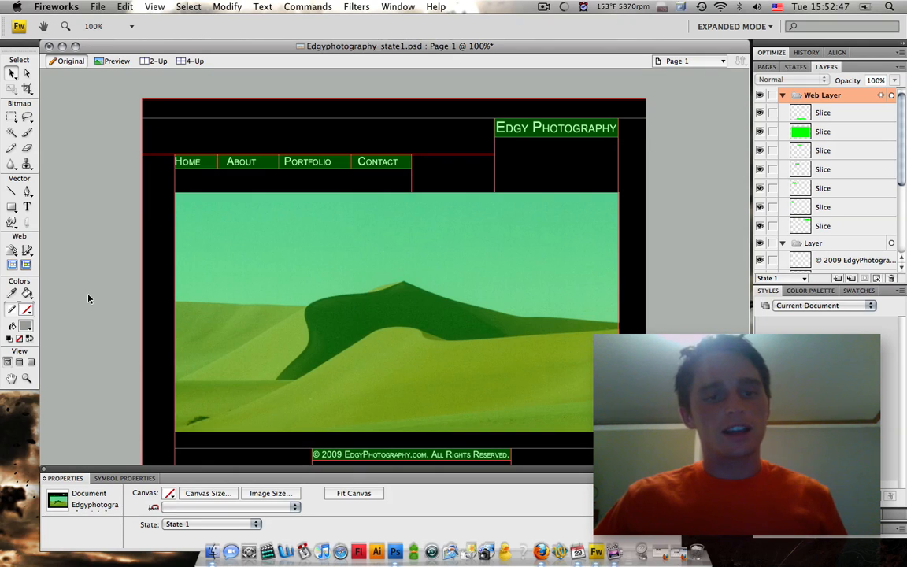
Choose black from the canvas colour swatch in Properties
{"action": "left_click", "coordinate": [170, 493]}
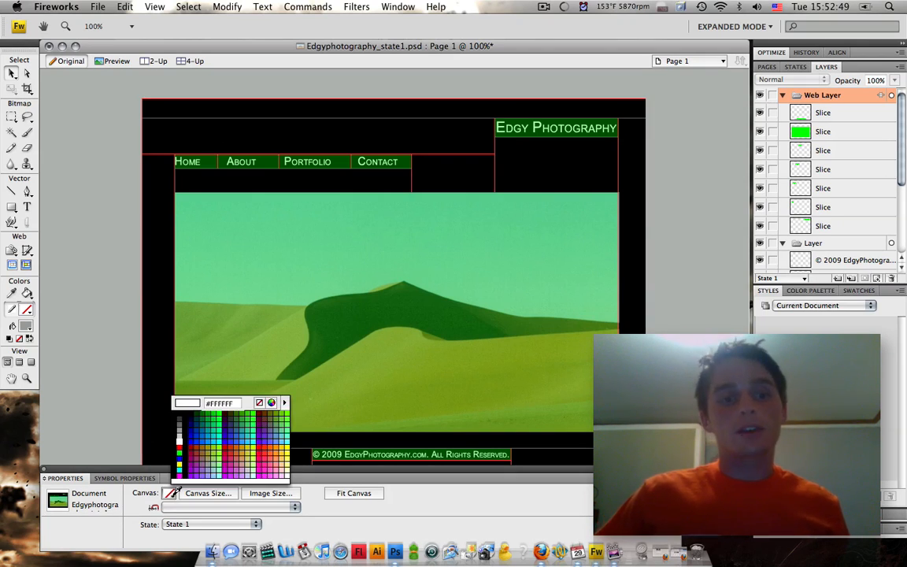
{"action": "left_click", "coordinate": [179, 409]}
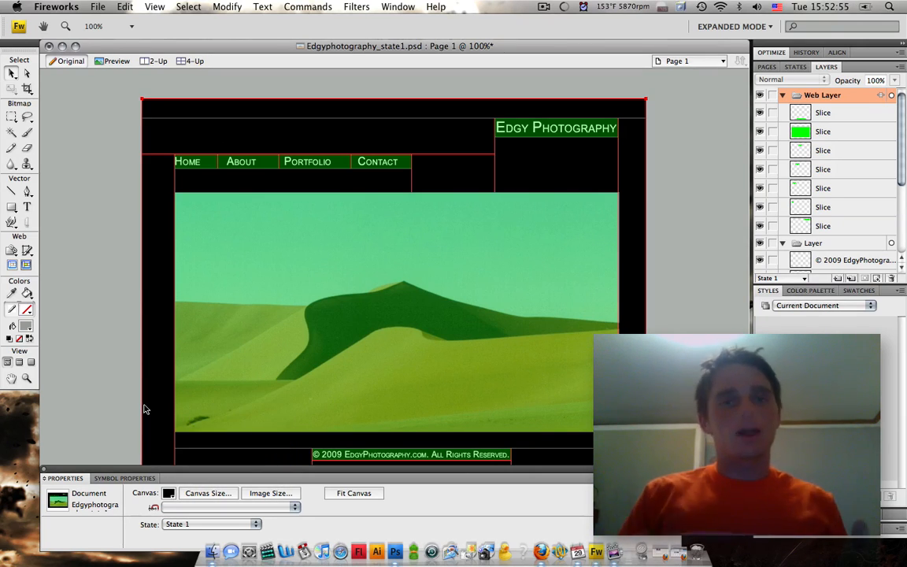
{"action": "left_click", "coordinate": [98, 6]}
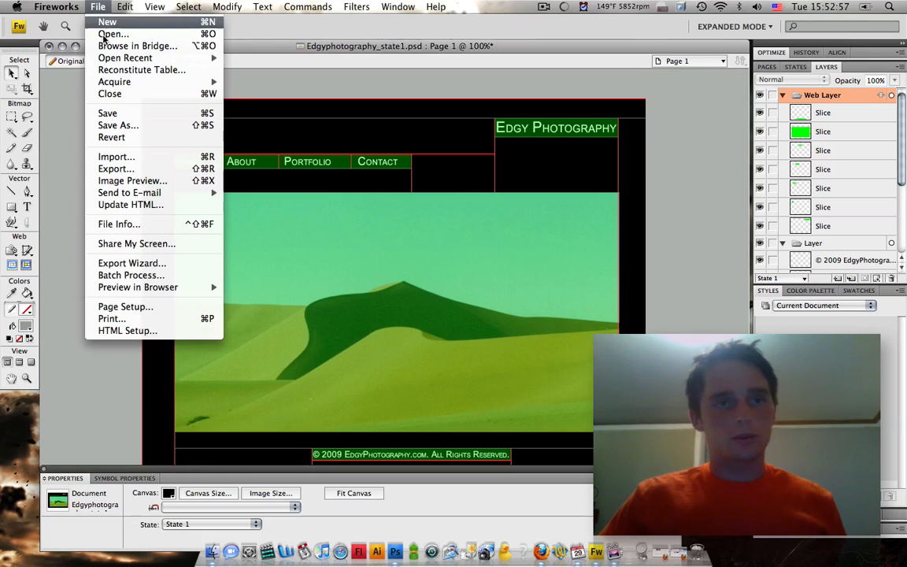
{"action": "mouse_move", "coordinate": [114, 169]}
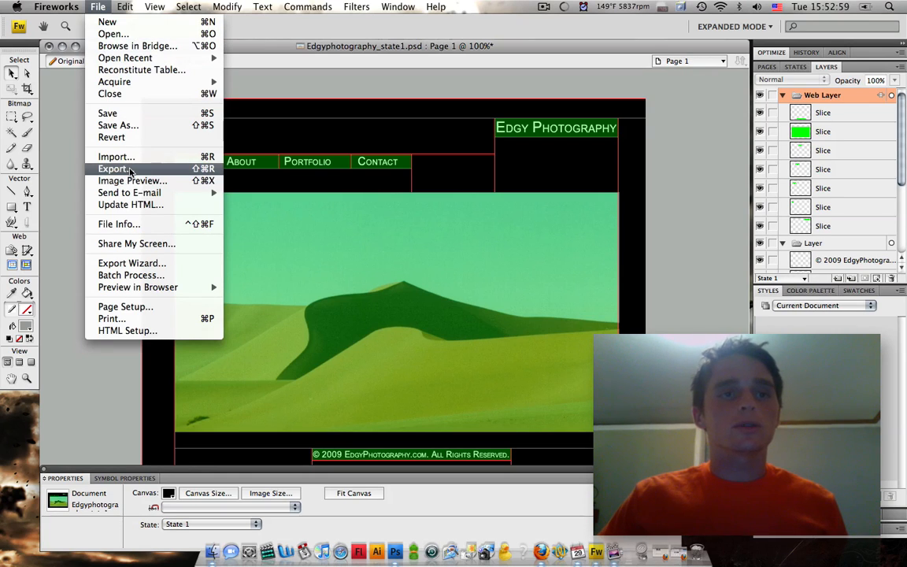
Start the HTML and Images export, keeping Dreamweaver XHTML as the HTML style
{"action": "left_click", "coordinate": [113, 168]}
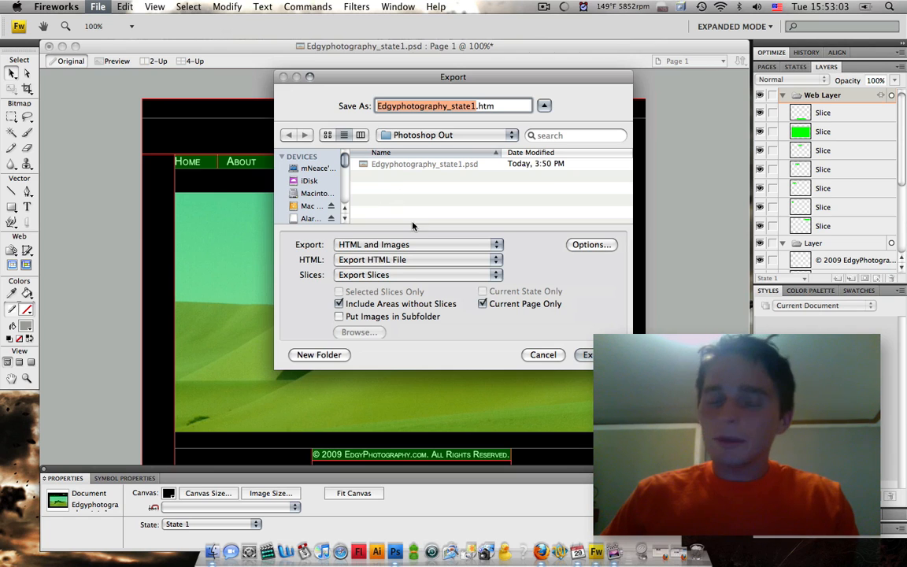
{"action": "mouse_move", "coordinate": [430, 211]}
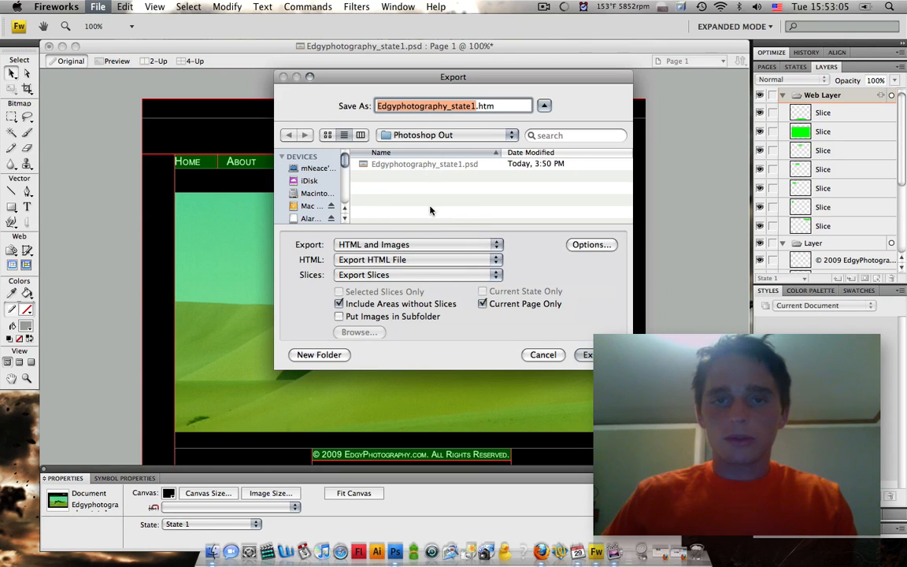
{"action": "left_click", "coordinate": [591, 244]}
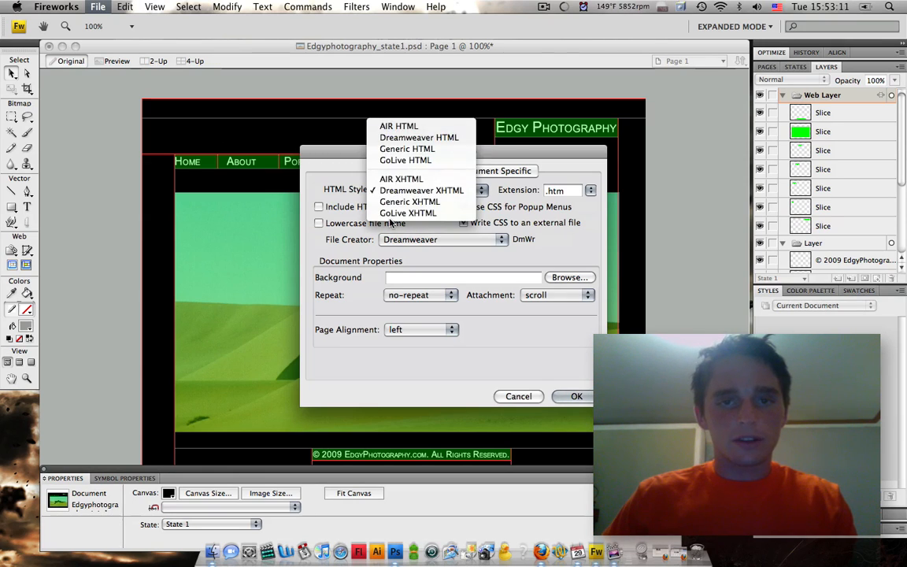
{"action": "left_click", "coordinate": [421, 189]}
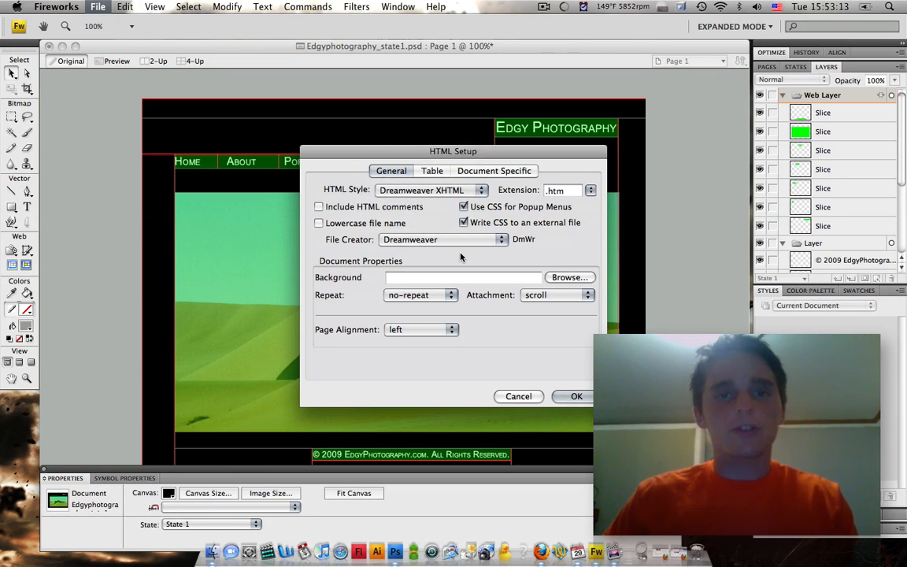
{"action": "mouse_move", "coordinate": [569, 277]}
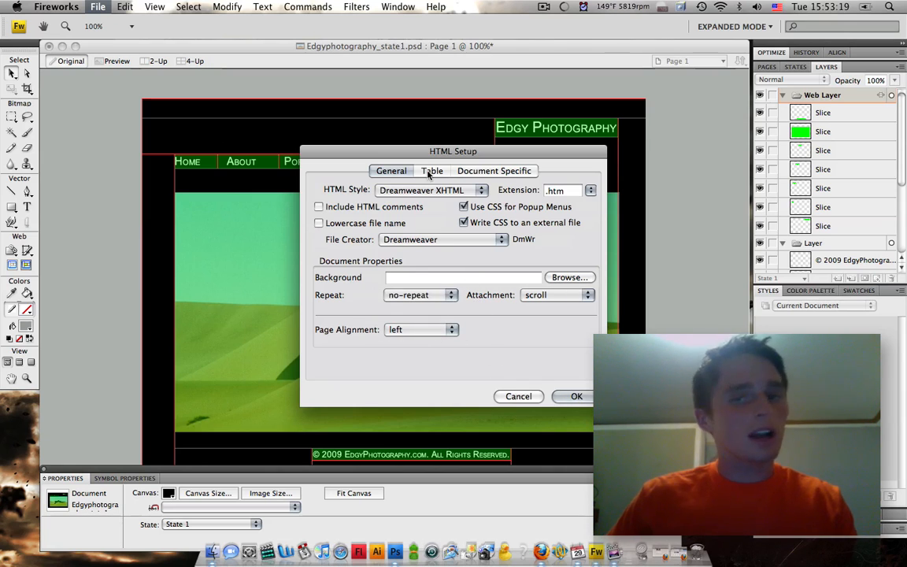
{"action": "left_click", "coordinate": [431, 171]}
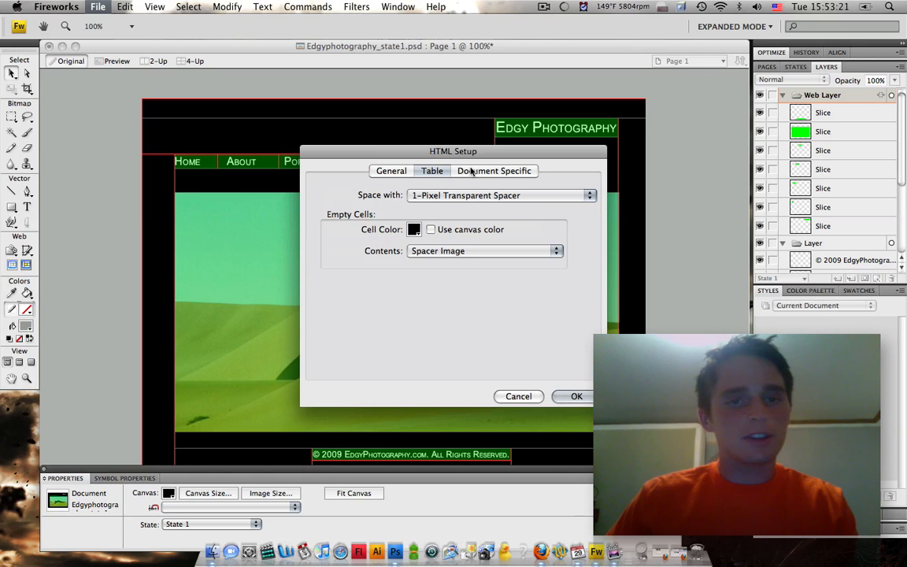
{"action": "left_click", "coordinate": [391, 171]}
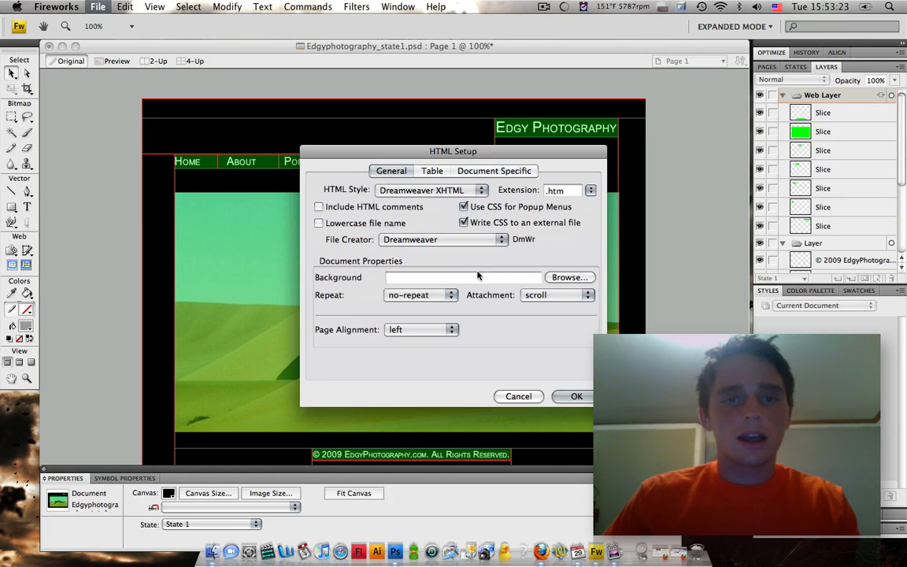
{"action": "left_click", "coordinate": [576, 396]}
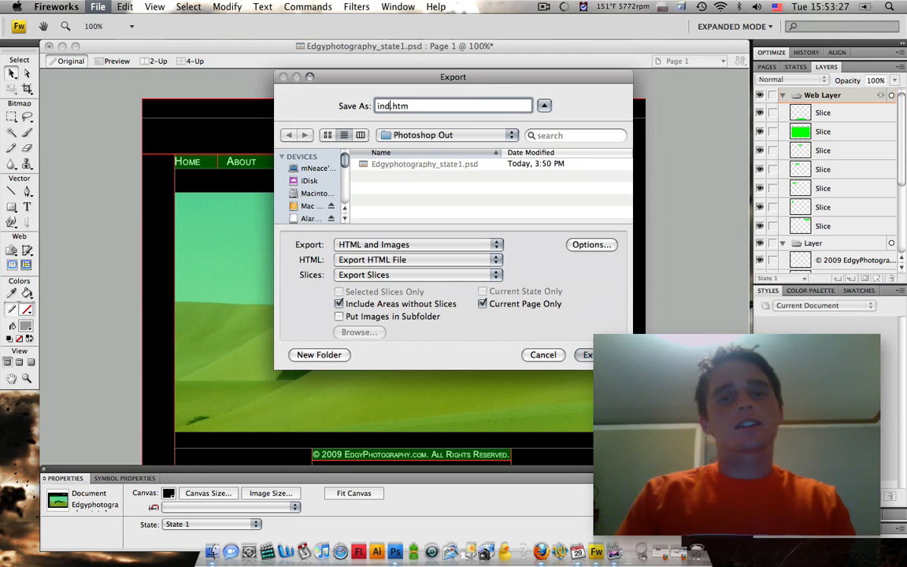
Export the page as index.htm with images into the Photoshop Out folder
{"action": "type", "text": "ex"}
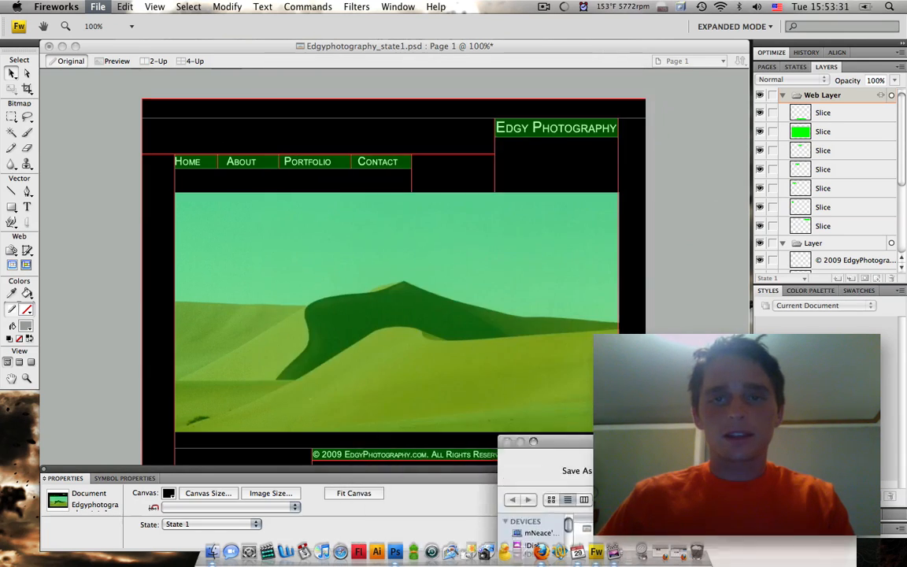
{"action": "left_click", "coordinate": [98, 7]}
{"action": "type", "text": "index.htm"}
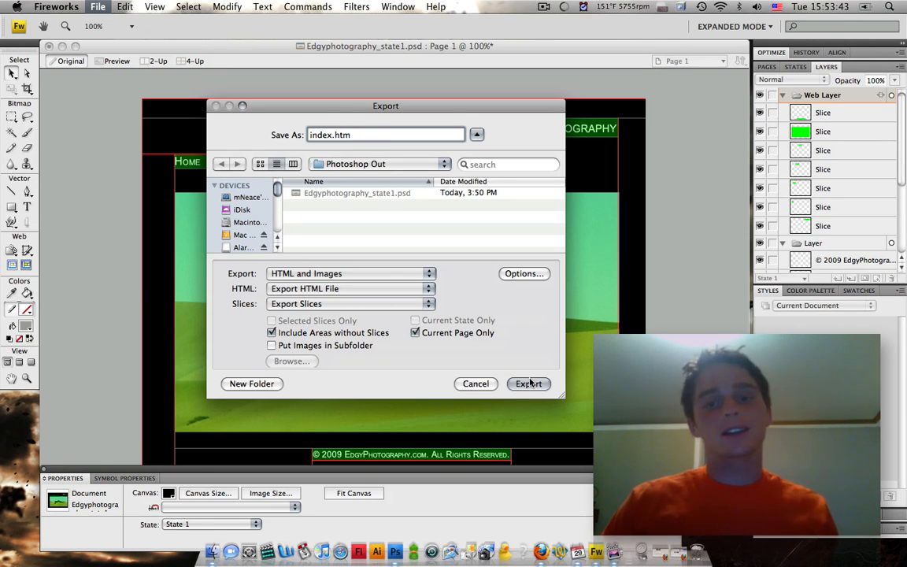
{"action": "left_click", "coordinate": [528, 383]}
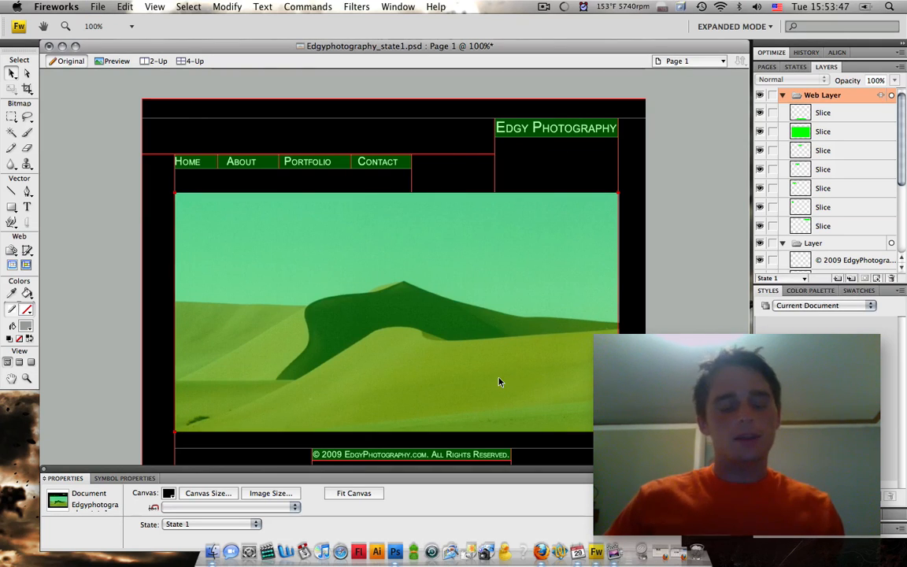
Find index.htm through Spotlight and open it in Firefox
{"action": "type", "text": "index.htm"}
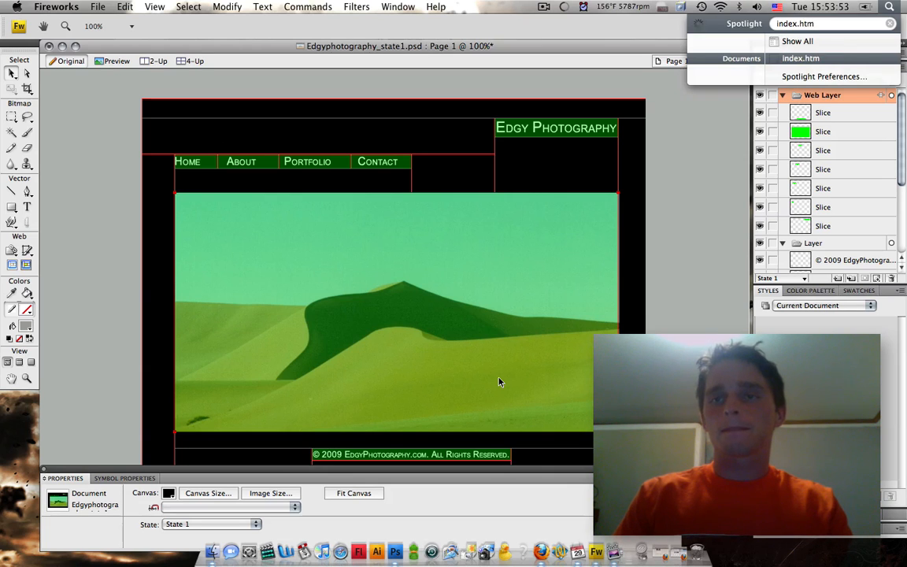
{"action": "left_click", "coordinate": [800, 58]}
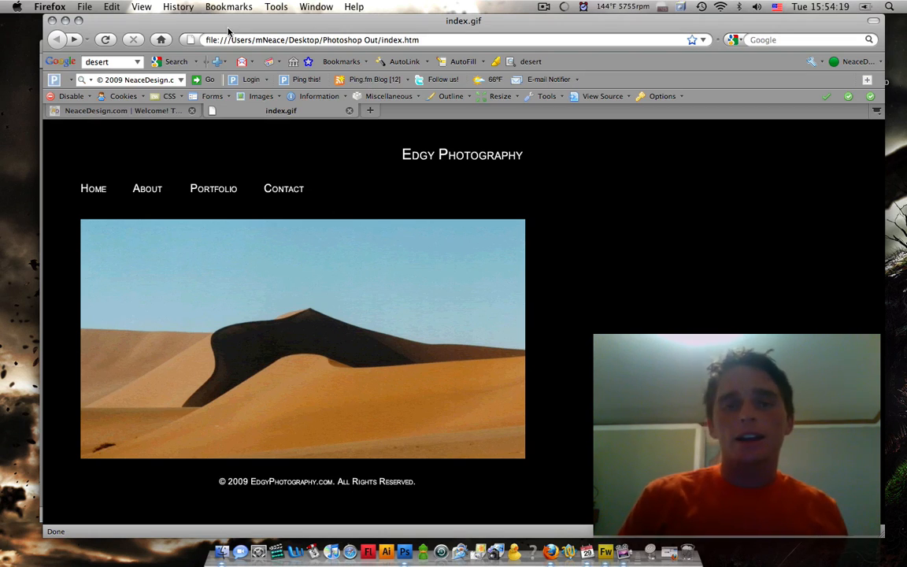
{"action": "mouse_move", "coordinate": [174, 182]}
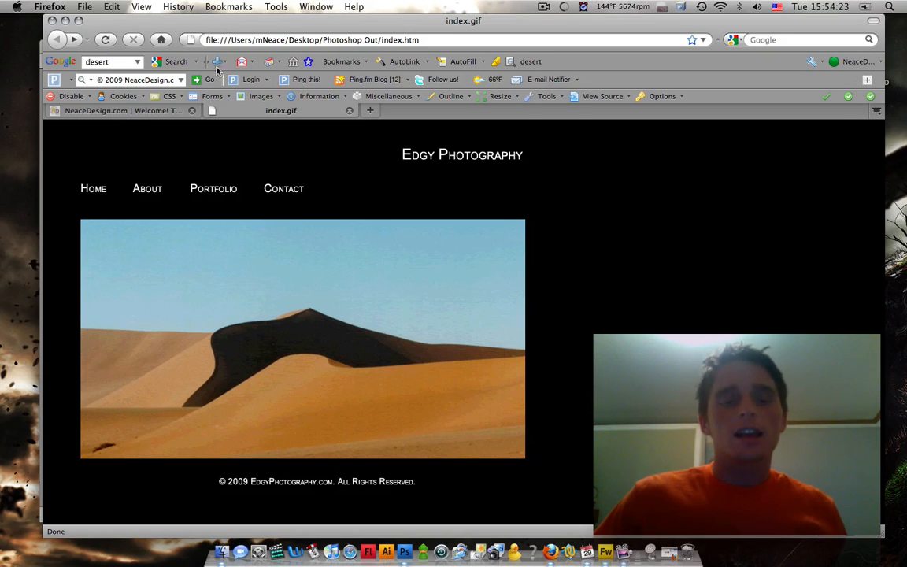
{"action": "mouse_move", "coordinate": [78, 228]}
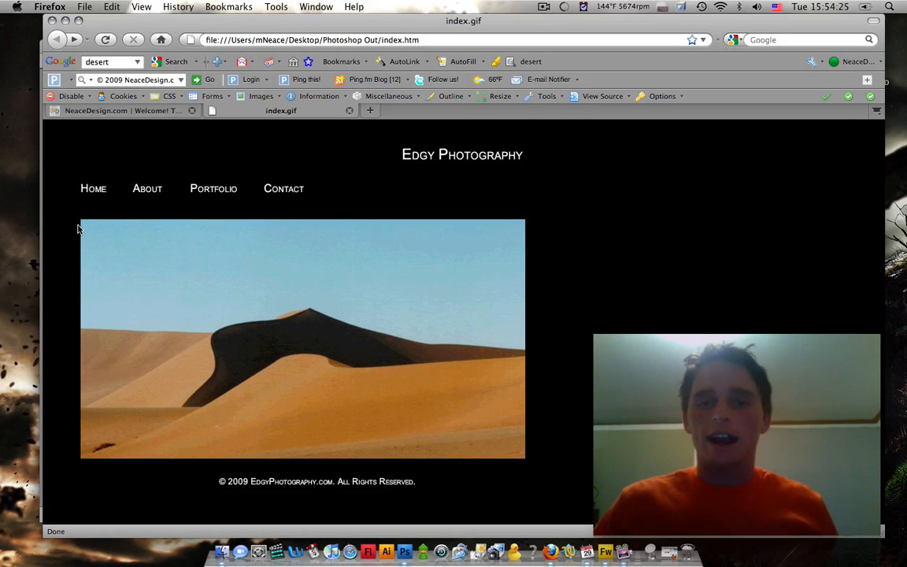
{"action": "mouse_move", "coordinate": [172, 333]}
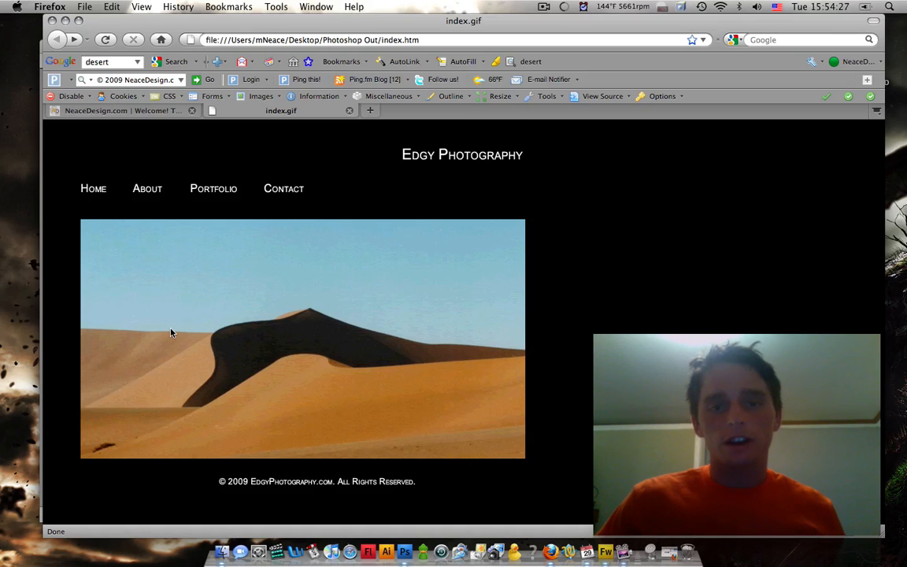
{"action": "mouse_move", "coordinate": [416, 218]}
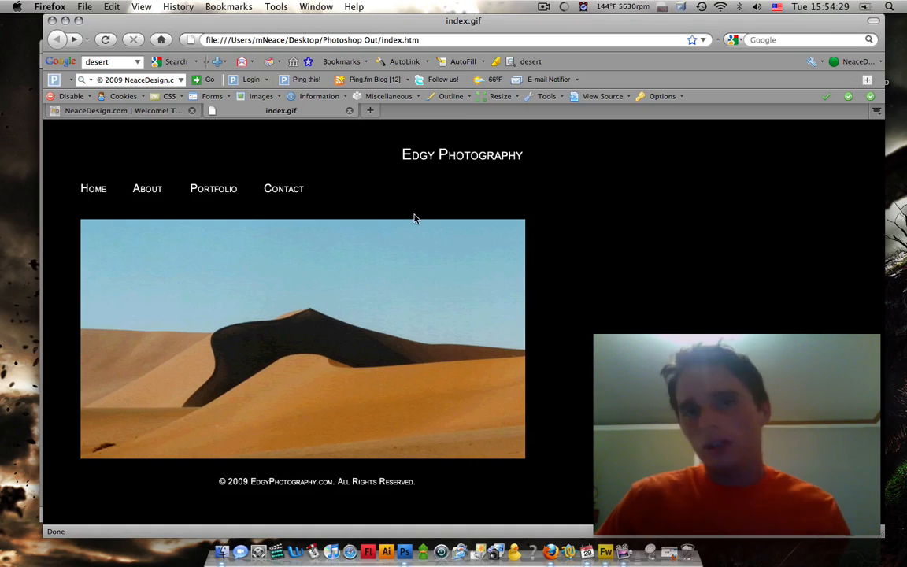